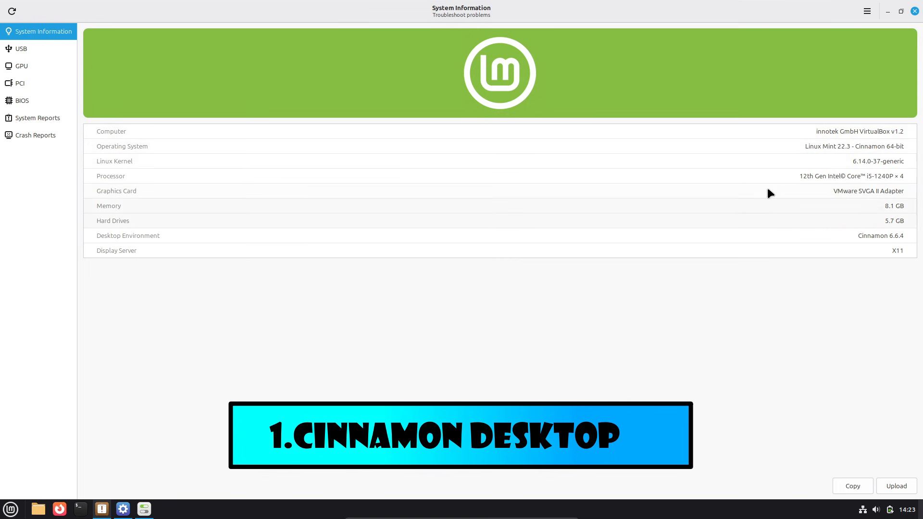
- Review the kernel version, USB devices, PCI devices, System Reports and Crash Reports pages
{"action": "double_click", "coordinate": [853, 146]}
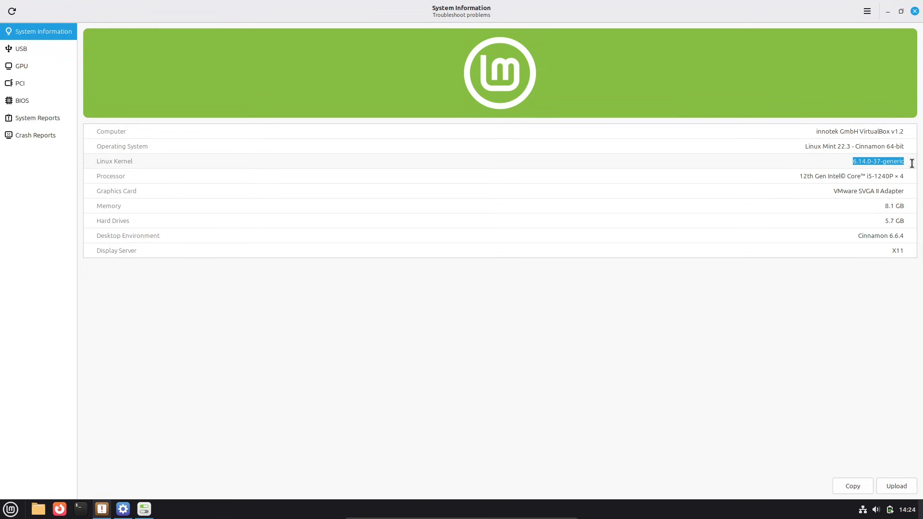
{"action": "left_click", "coordinate": [22, 48]}
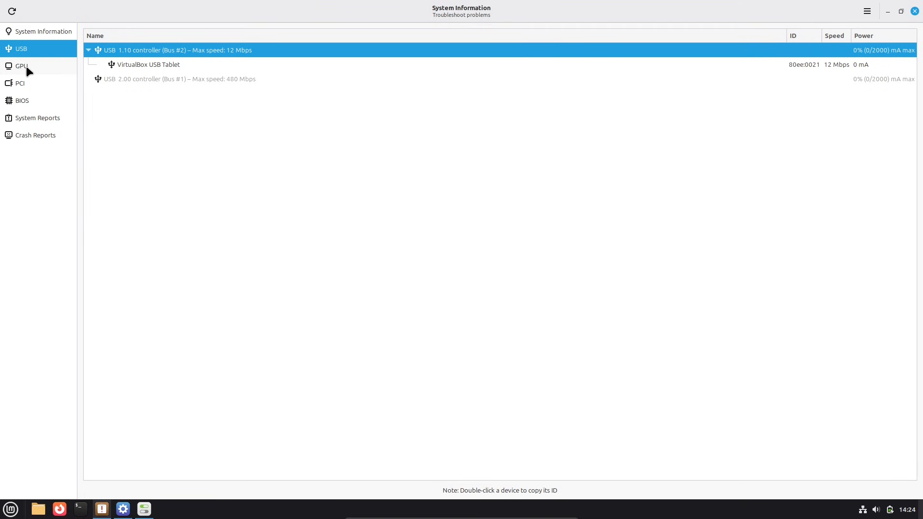
{"action": "left_click", "coordinate": [19, 83]}
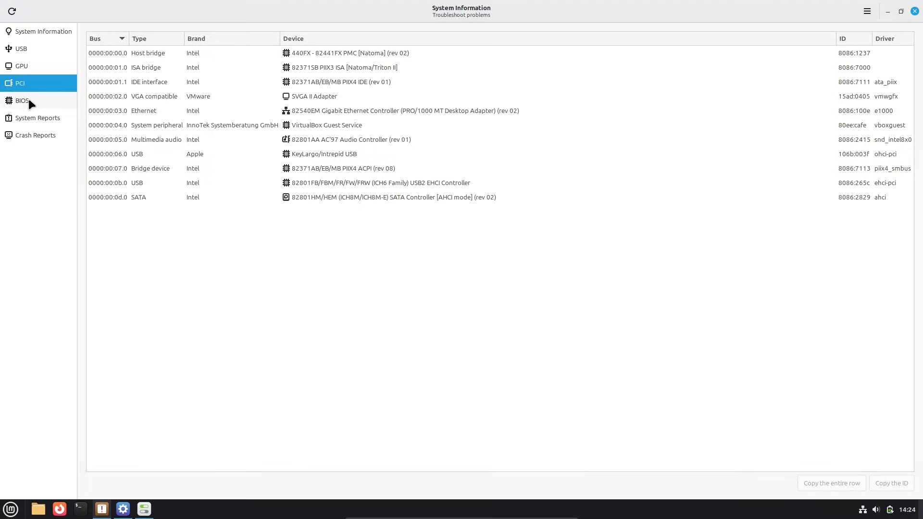
{"action": "left_click", "coordinate": [38, 117]}
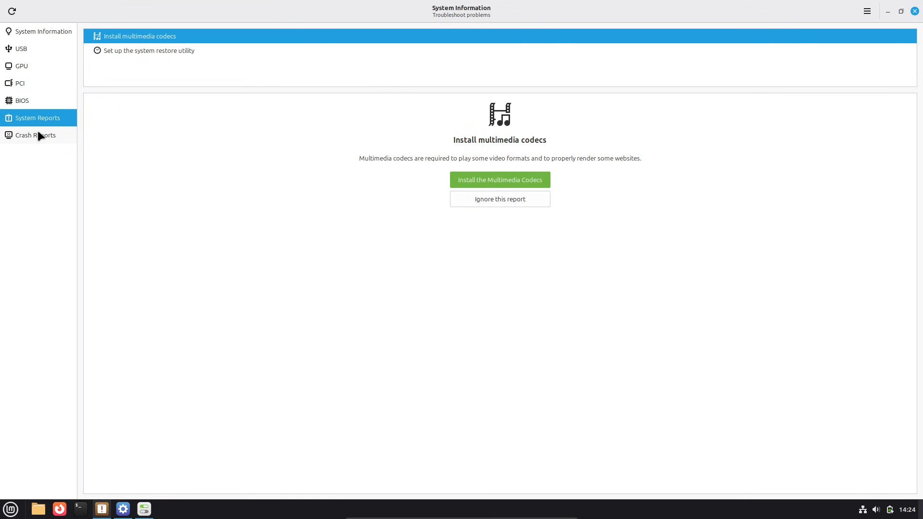
{"action": "left_click", "coordinate": [36, 135]}
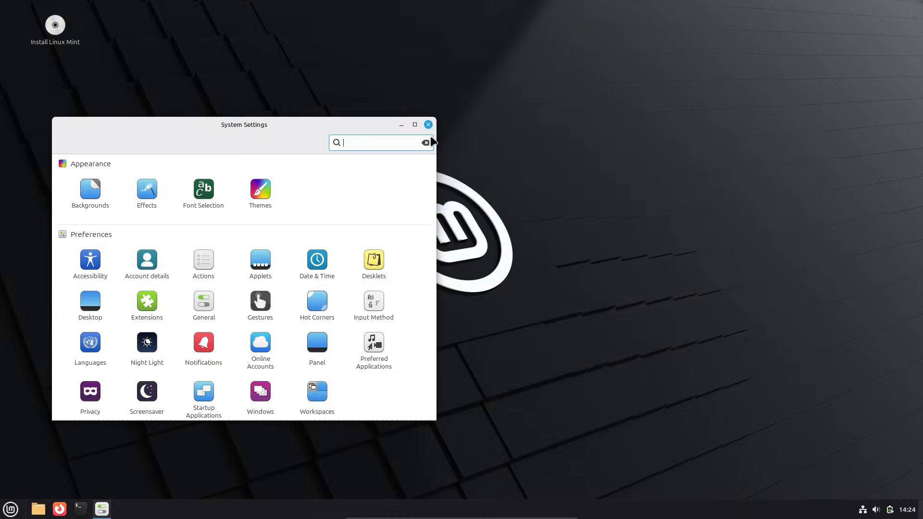
- Maximize System Settings, view Thunderbolt, then launch Driver Manager from the administration tools
{"action": "left_click", "coordinate": [413, 124]}
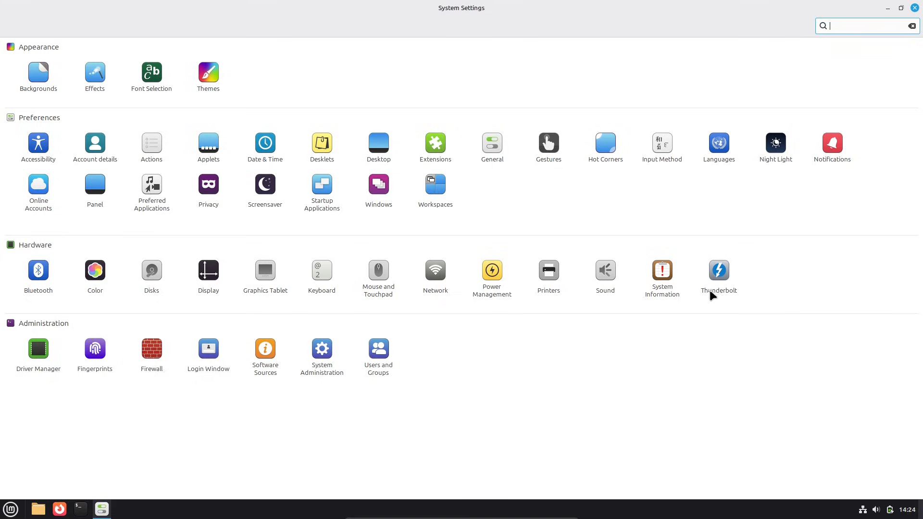
{"action": "left_click", "coordinate": [717, 273]}
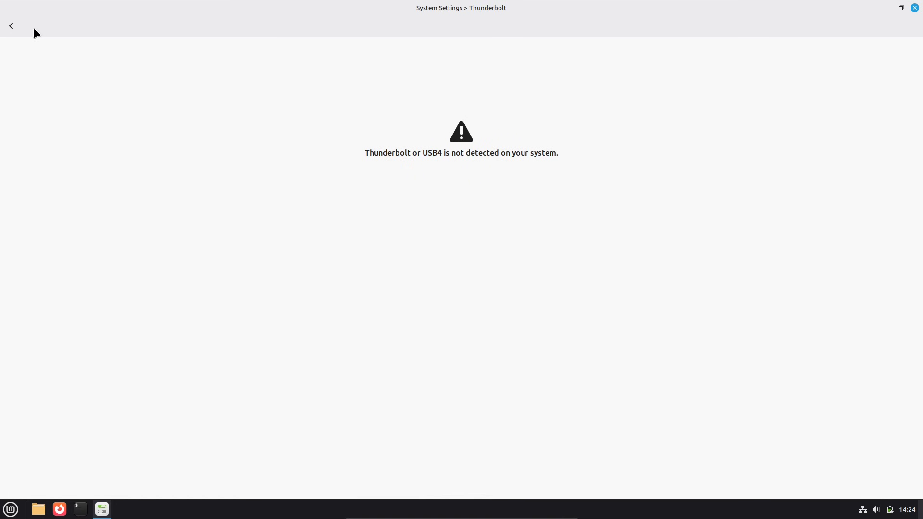
{"action": "left_click", "coordinate": [11, 26]}
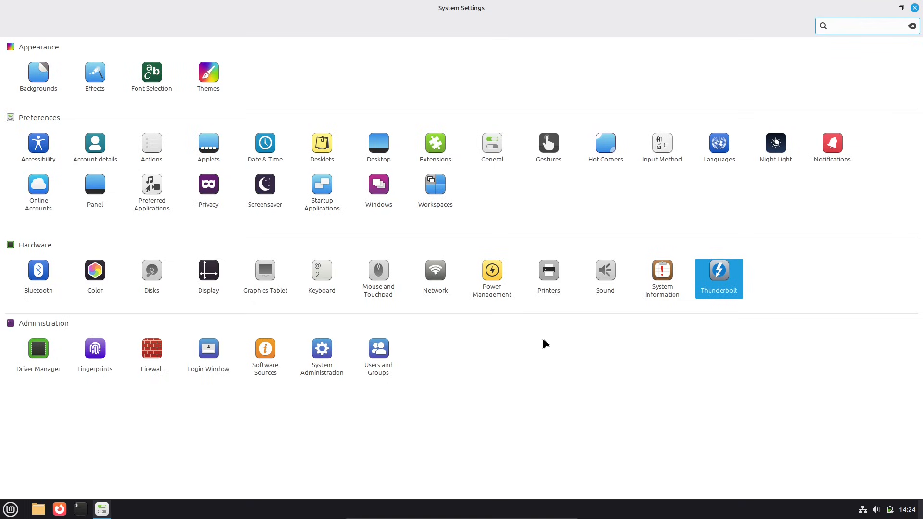
{"action": "left_click", "coordinate": [38, 350]}
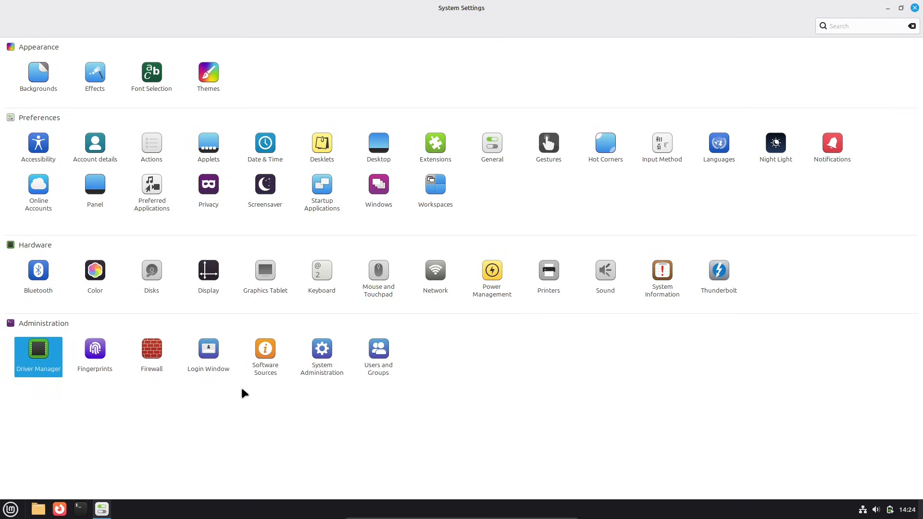
{"action": "double_click", "coordinate": [37, 350]}
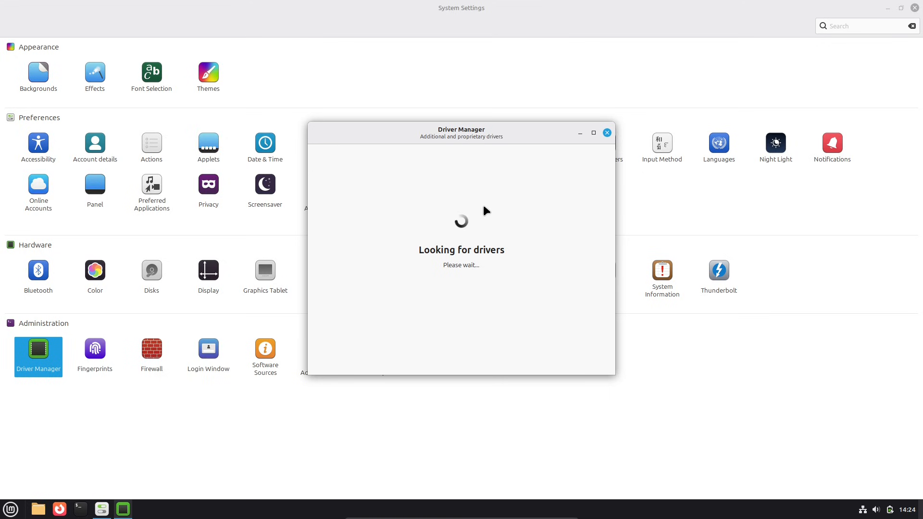
{"action": "left_click", "coordinate": [9, 509]}
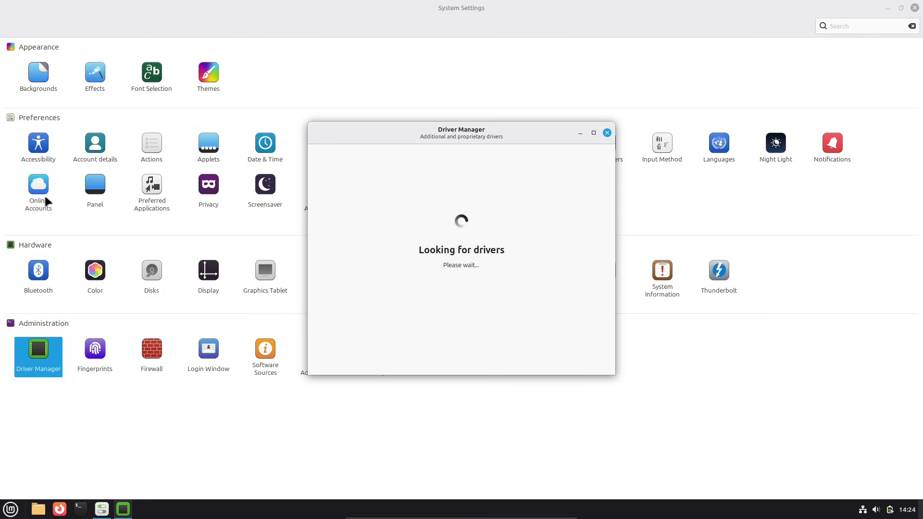
- Set the account picture to the cat photo, then view the Hot Corners settings
{"action": "left_click", "coordinate": [95, 146]}
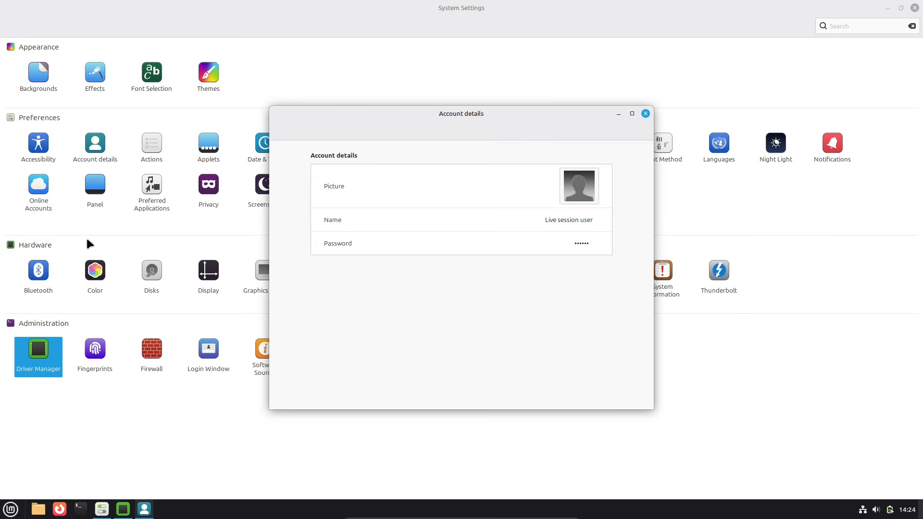
{"action": "left_click", "coordinate": [577, 186]}
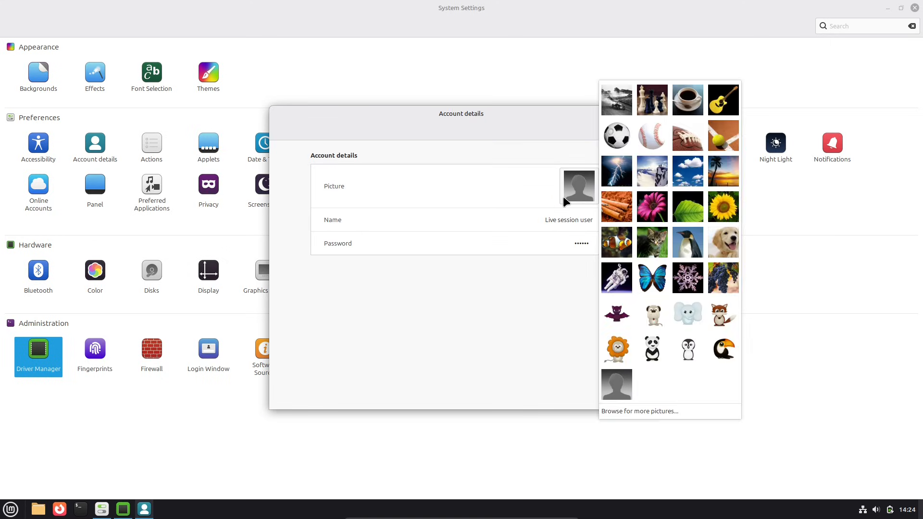
{"action": "mouse_move", "coordinate": [675, 231]}
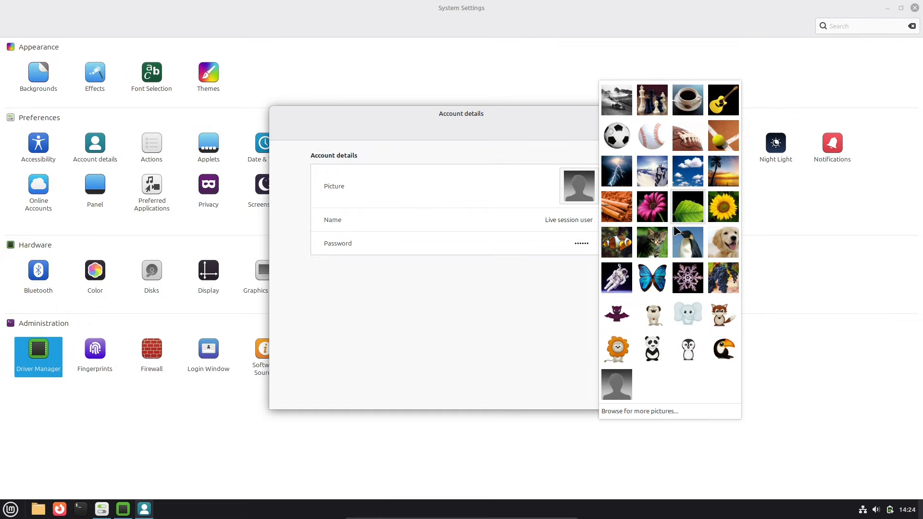
{"action": "left_click", "coordinate": [651, 242]}
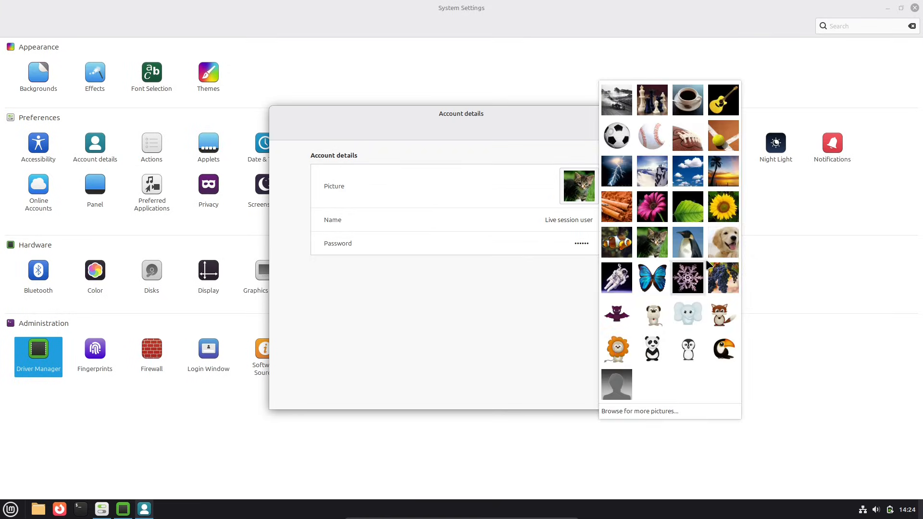
{"action": "left_click", "coordinate": [37, 352]}
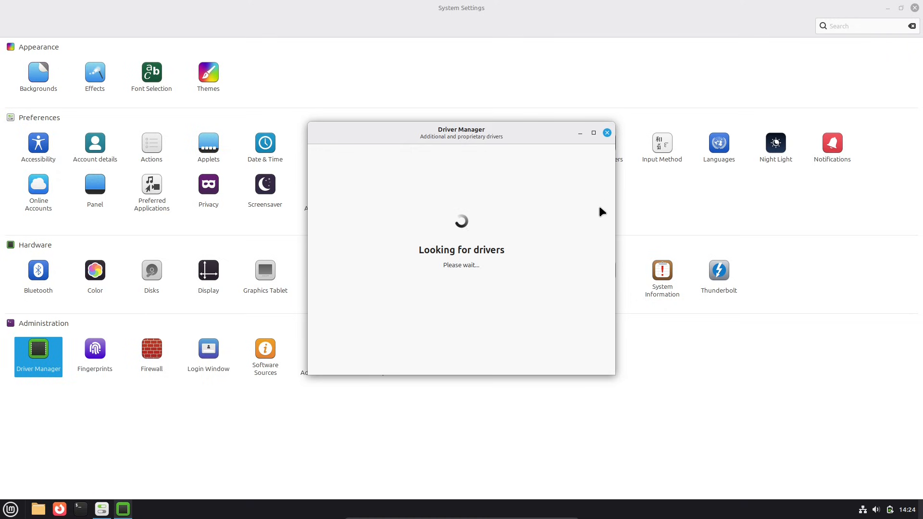
{"action": "mouse_move", "coordinate": [637, 235]}
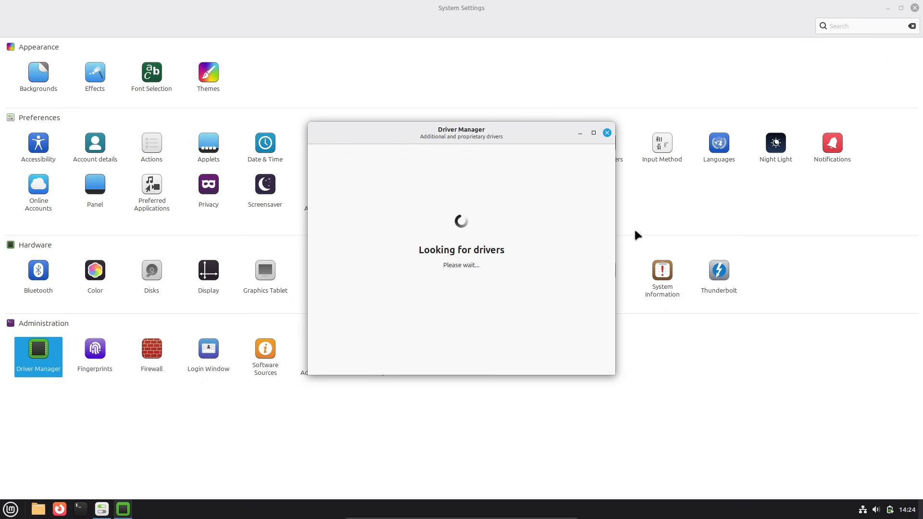
{"action": "left_click", "coordinate": [606, 132]}
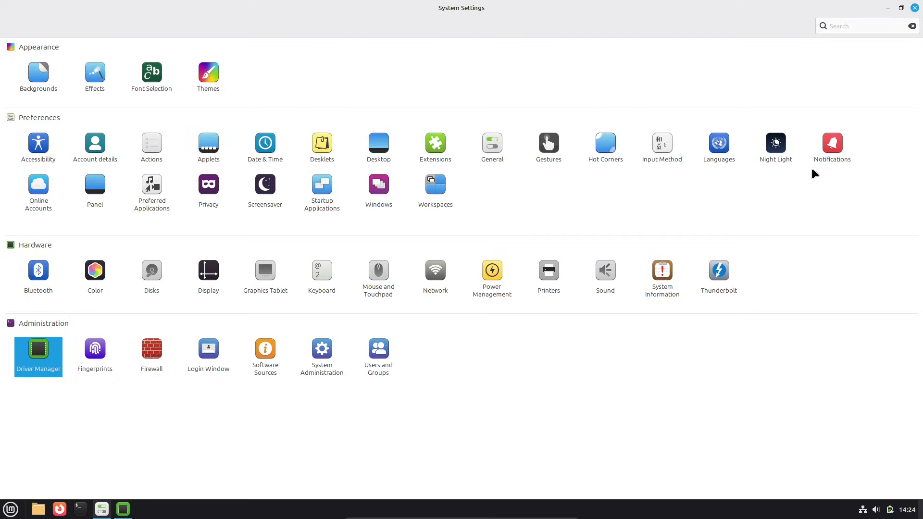
{"action": "left_click", "coordinate": [605, 142]}
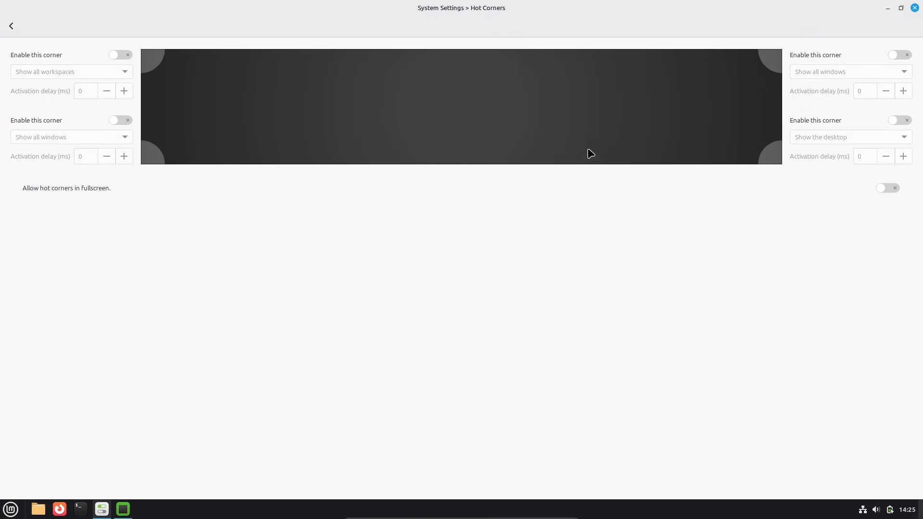
{"action": "mouse_move", "coordinate": [846, 105]}
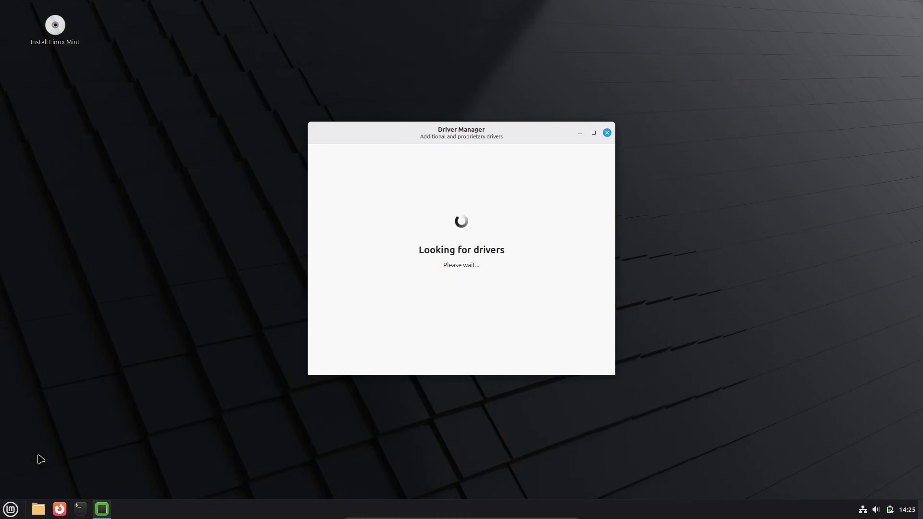
{"action": "mouse_move", "coordinate": [121, 369]}
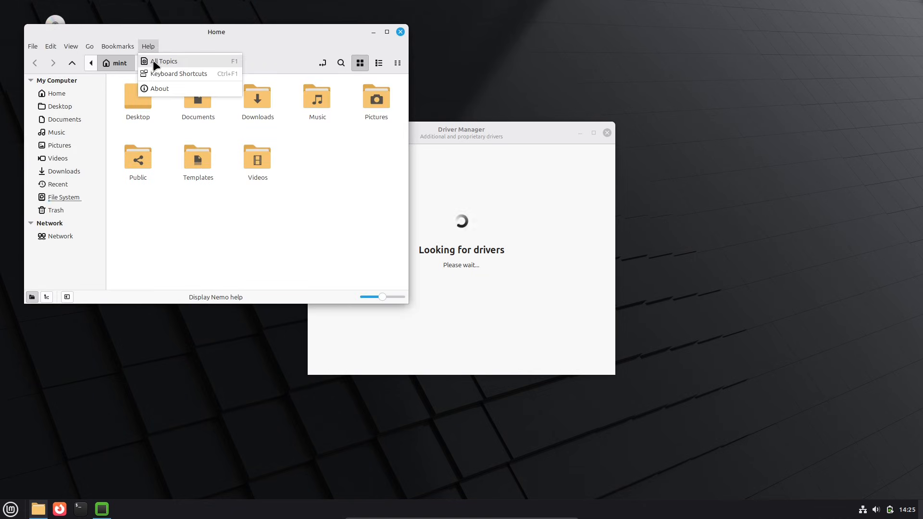
{"action": "left_click", "coordinate": [159, 88]}
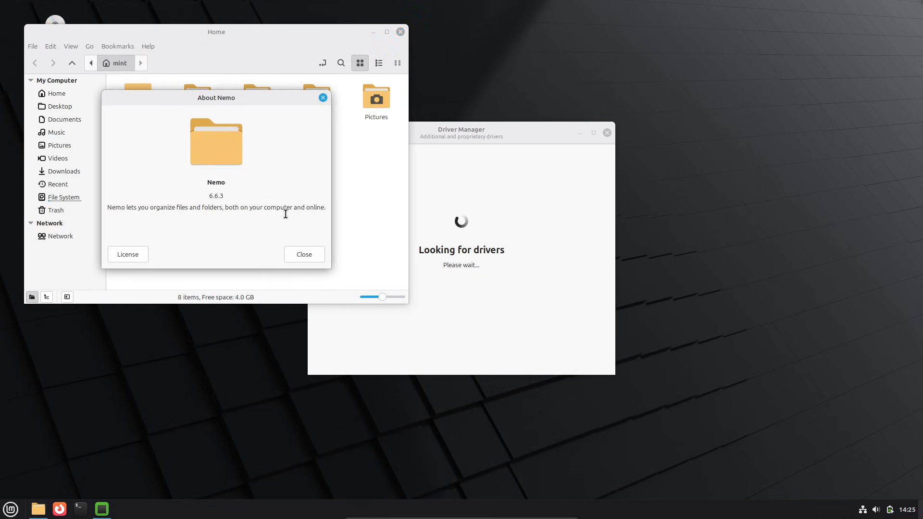
{"action": "left_click", "coordinate": [50, 46]}
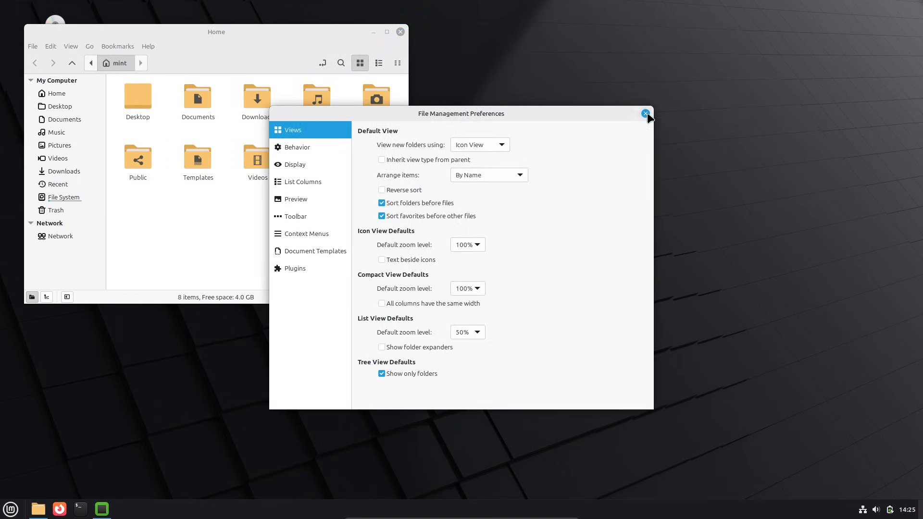
{"action": "left_click", "coordinate": [645, 113]}
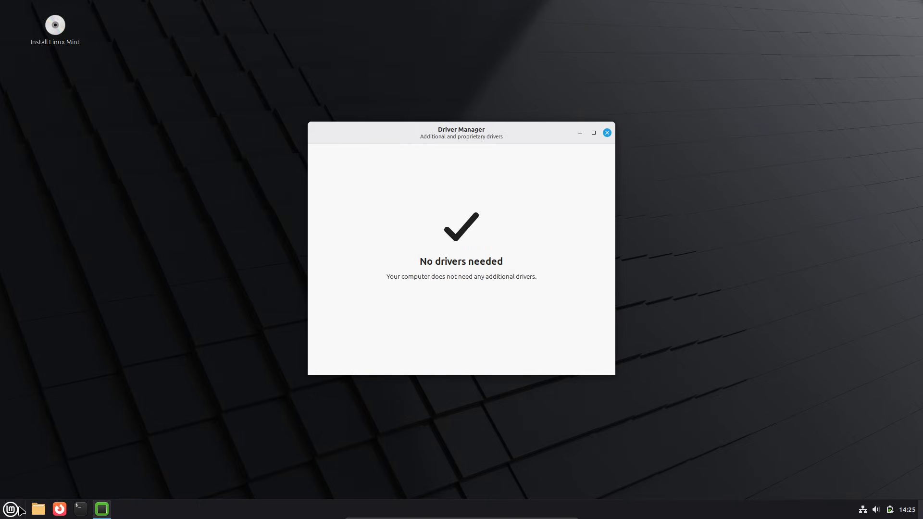
- Browse the Menu applet's Content, Appearance and Behavior tabs, then close its settings
{"action": "right_click", "coordinate": [11, 509]}
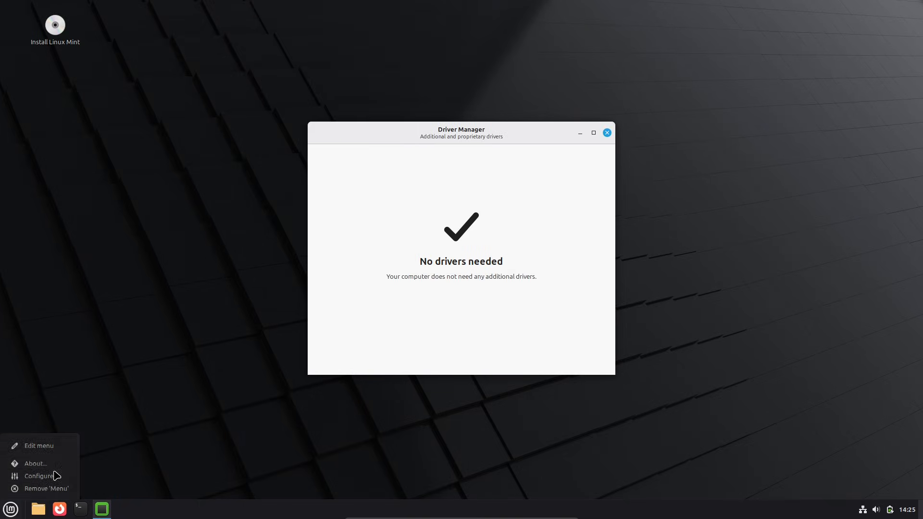
{"action": "left_click", "coordinate": [40, 476]}
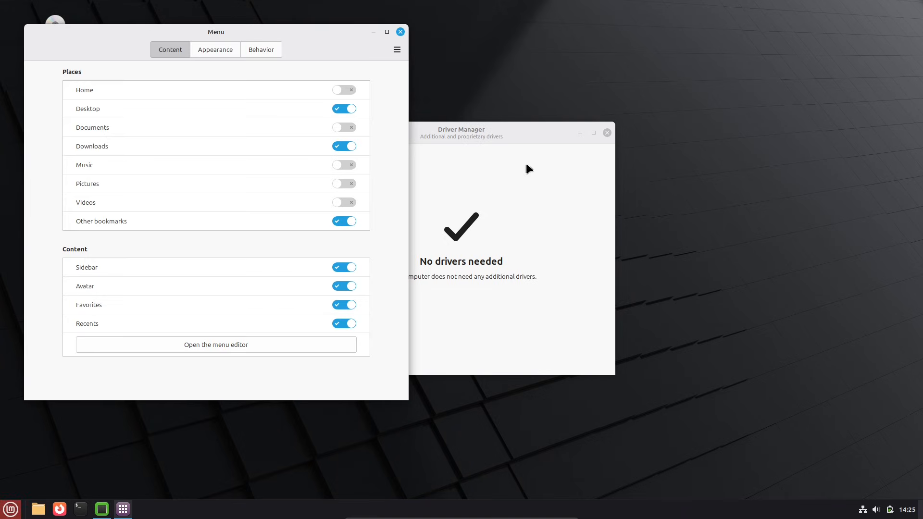
{"action": "left_click_drag", "start_coordinate": [217, 32], "coordinate": [313, 71]}
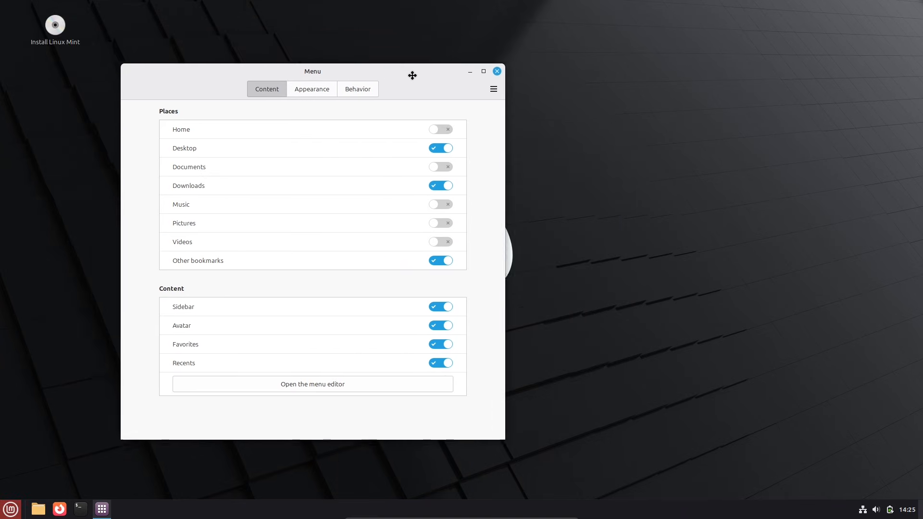
{"action": "left_click", "coordinate": [311, 88]}
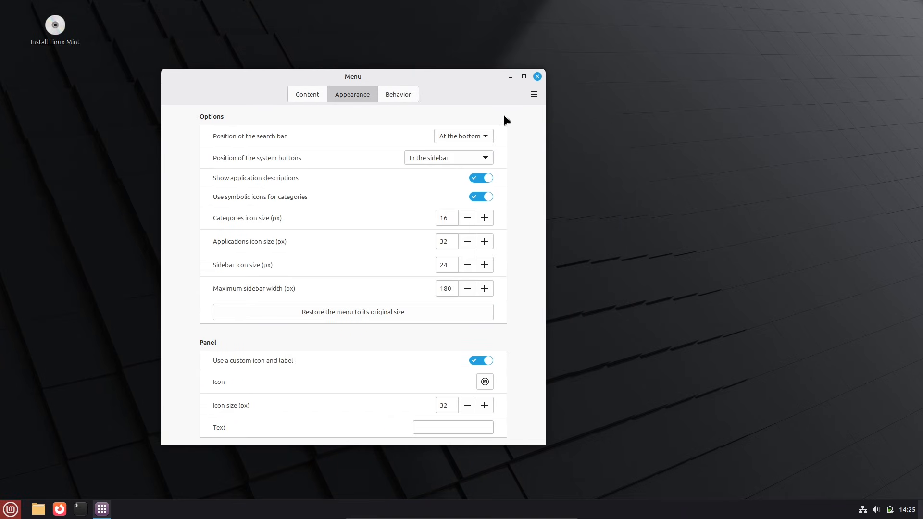
{"action": "left_click", "coordinate": [534, 94]}
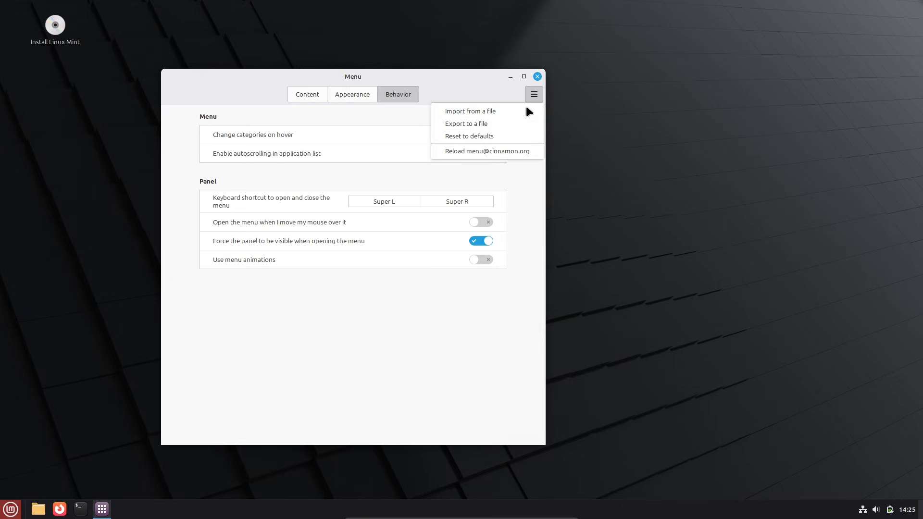
{"action": "left_click", "coordinate": [536, 77]}
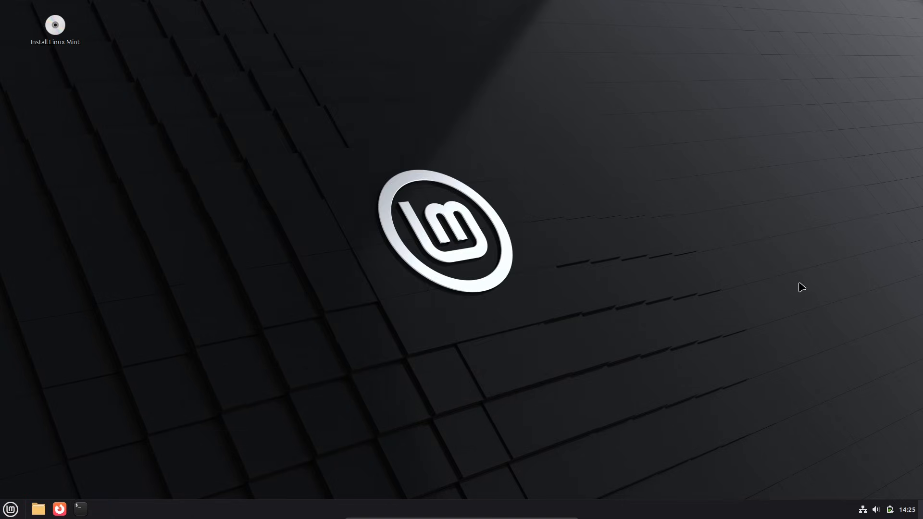
- Peek at the panel calendar, then launch Firefox from the panel
{"action": "left_click", "coordinate": [891, 510]}
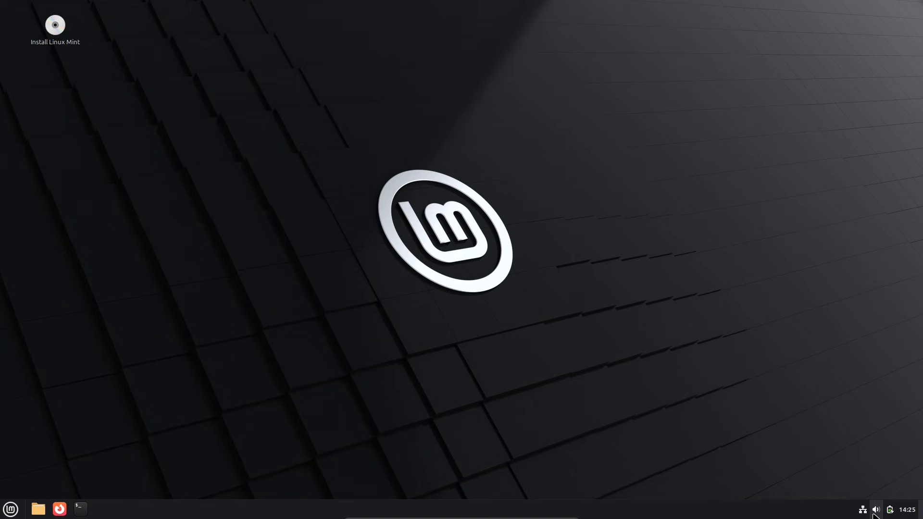
{"action": "left_click", "coordinate": [893, 509]}
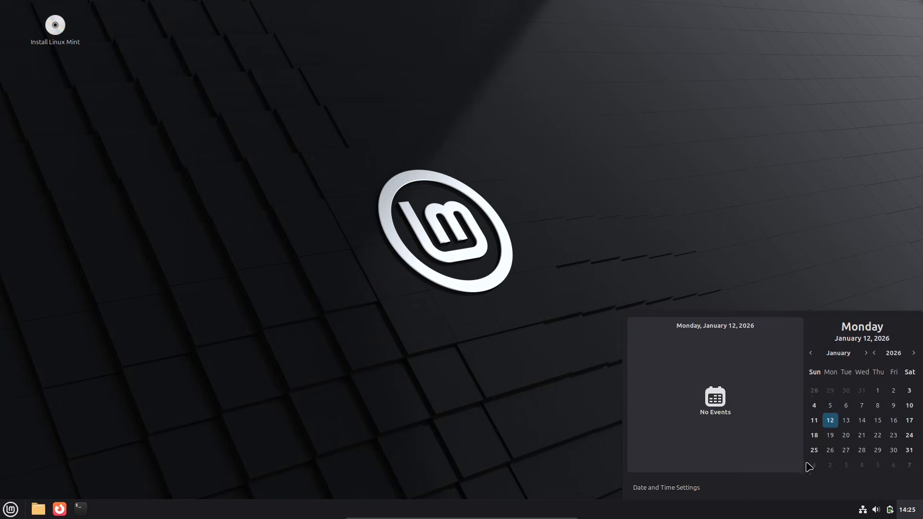
{"action": "left_click", "coordinate": [10, 509]}
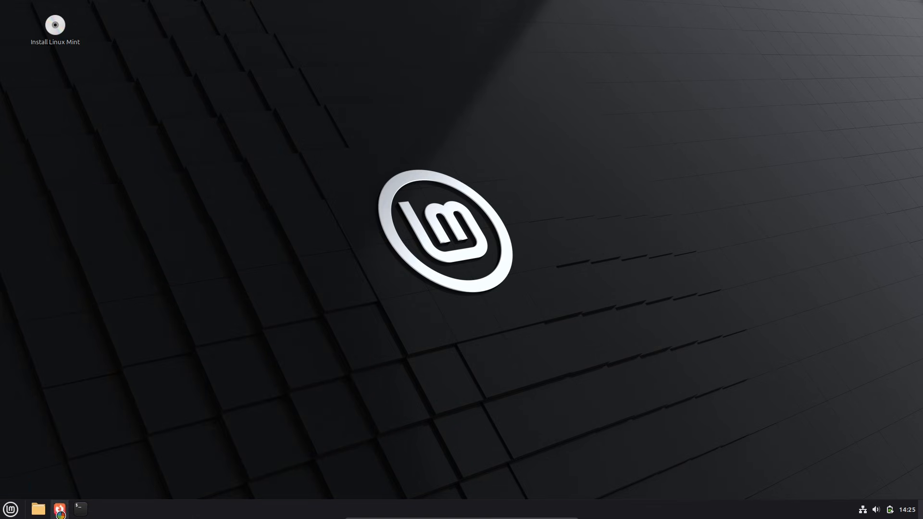
{"action": "left_click", "coordinate": [59, 509]}
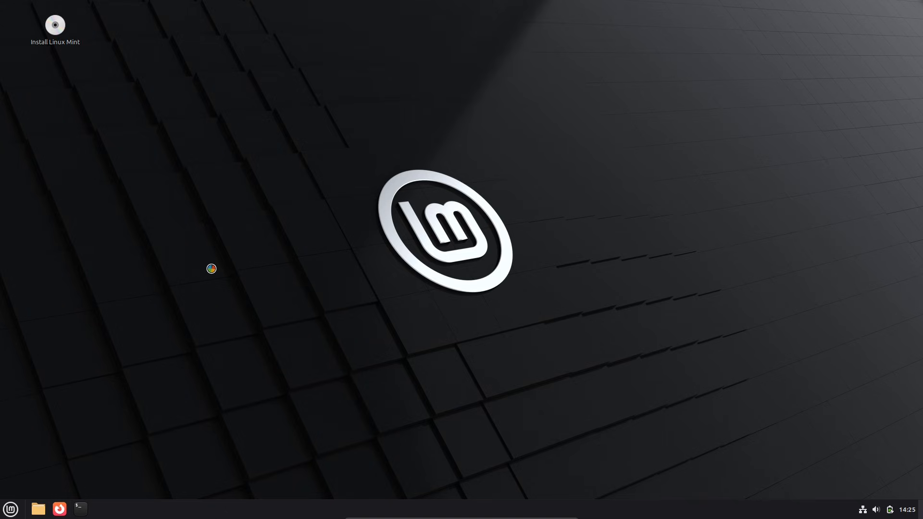
{"action": "mouse_move", "coordinate": [227, 261]}
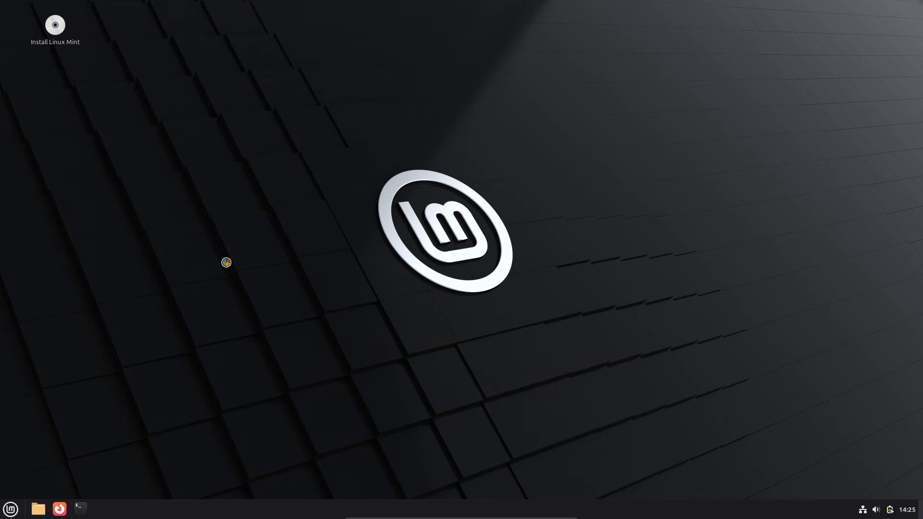
{"action": "mouse_move", "coordinate": [416, 189]}
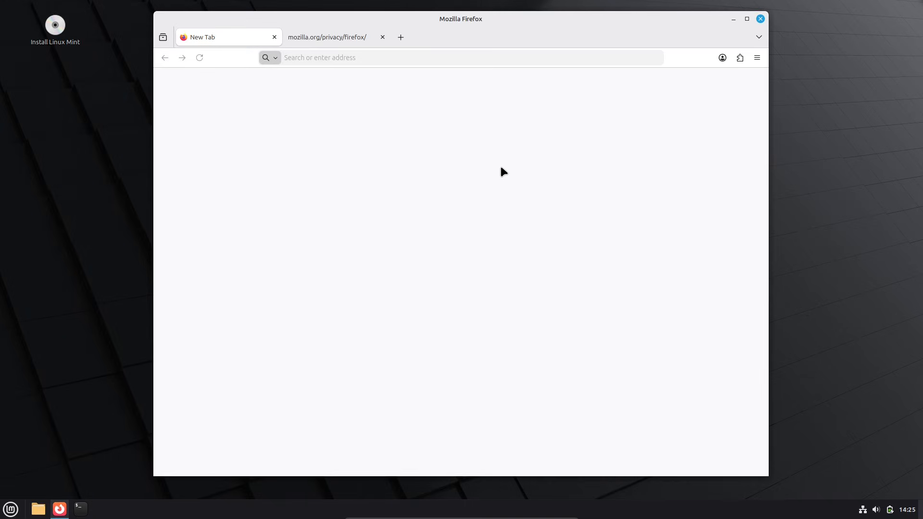
- Load linuxmint.com via 'linux' in the address bar, maximize, and follow Project > Mirrors
{"action": "type", "text": "linux"}
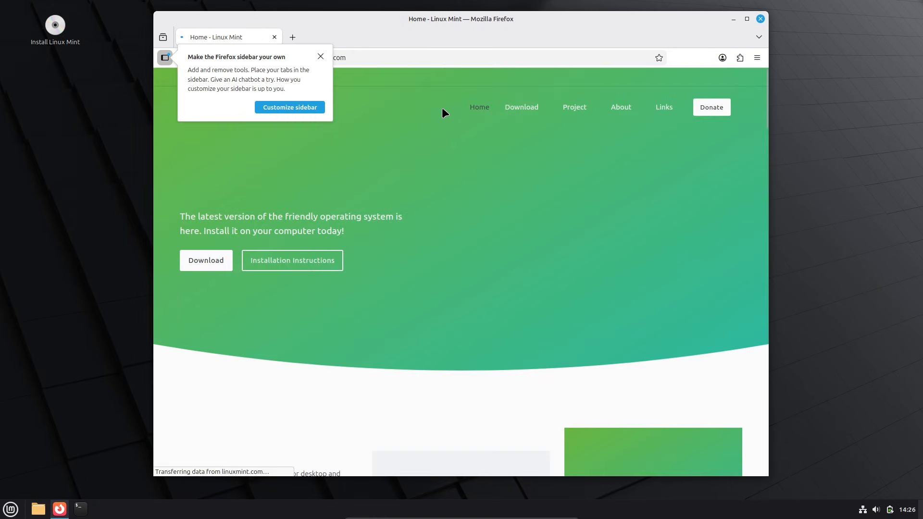
{"action": "left_click", "coordinate": [321, 56]}
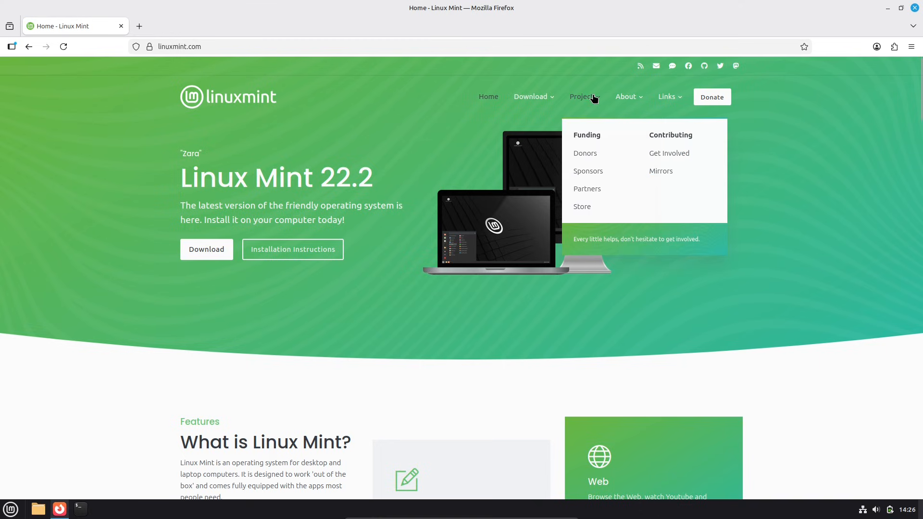
{"action": "mouse_move", "coordinate": [661, 171]}
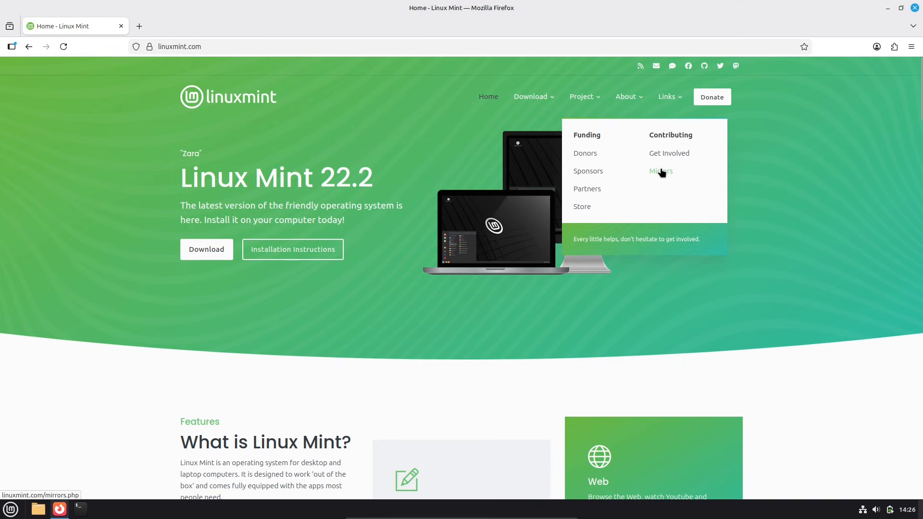
{"action": "left_click", "coordinate": [660, 171]}
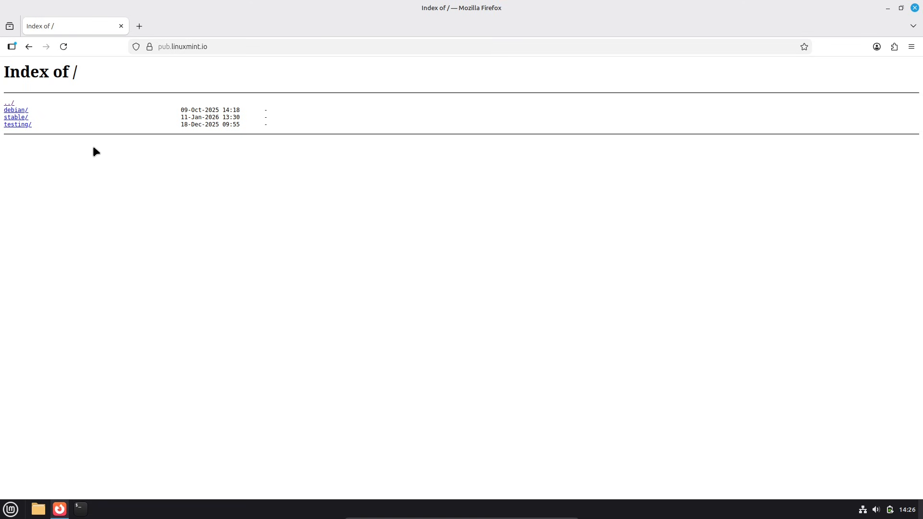
- Browse the stable/22.3 ISO listing with the page zoomed in for larger text
{"action": "left_click", "coordinate": [15, 117]}
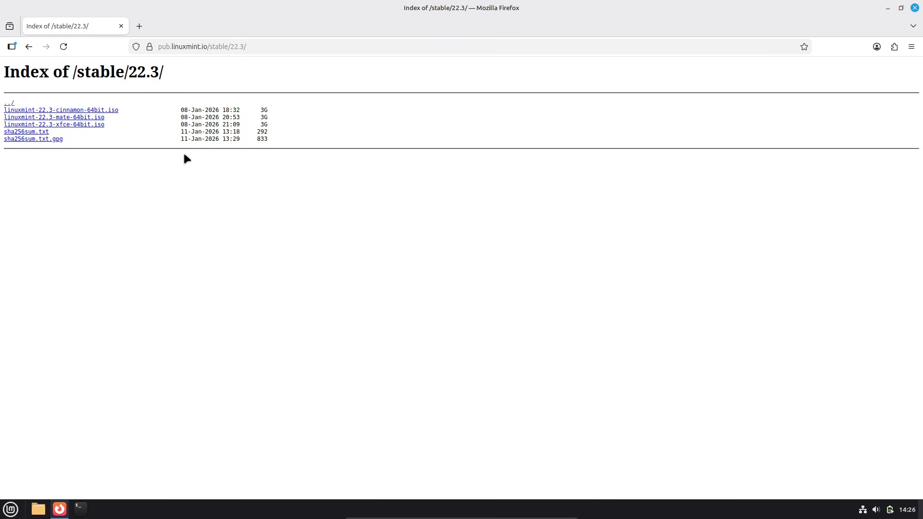
{"action": "left_click", "coordinate": [911, 46]}
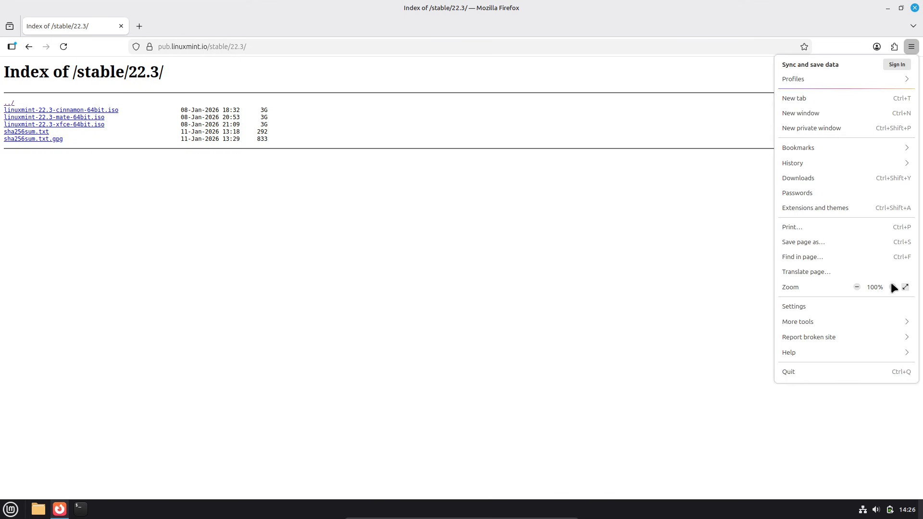
{"action": "left_click", "coordinate": [892, 287]}
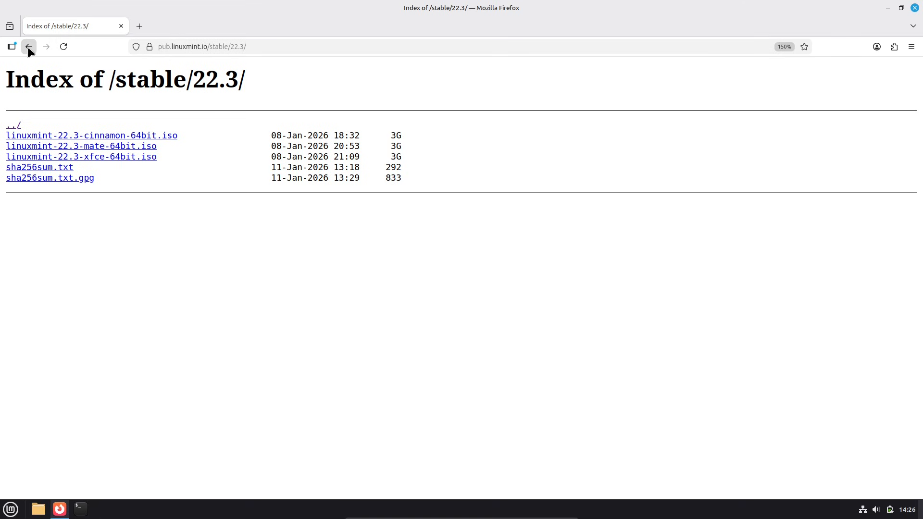
{"action": "left_click", "coordinate": [29, 46]}
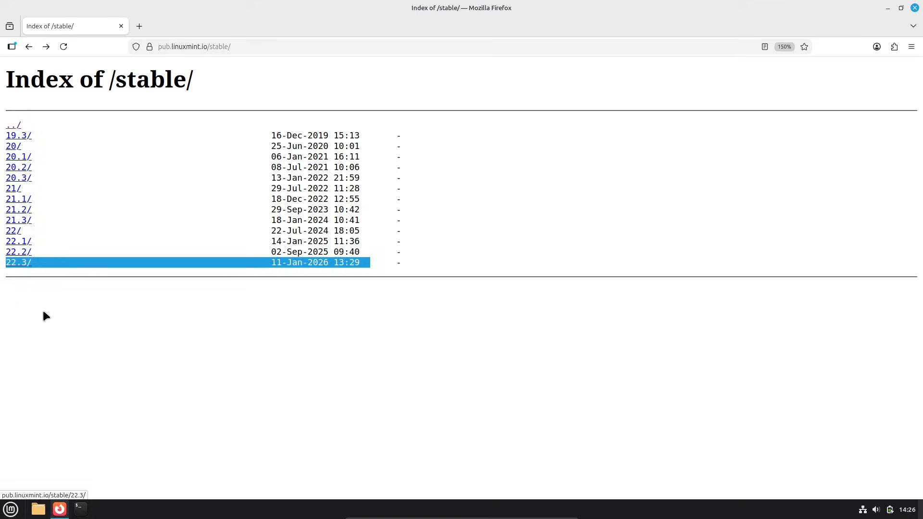
{"action": "left_click", "coordinate": [17, 261]}
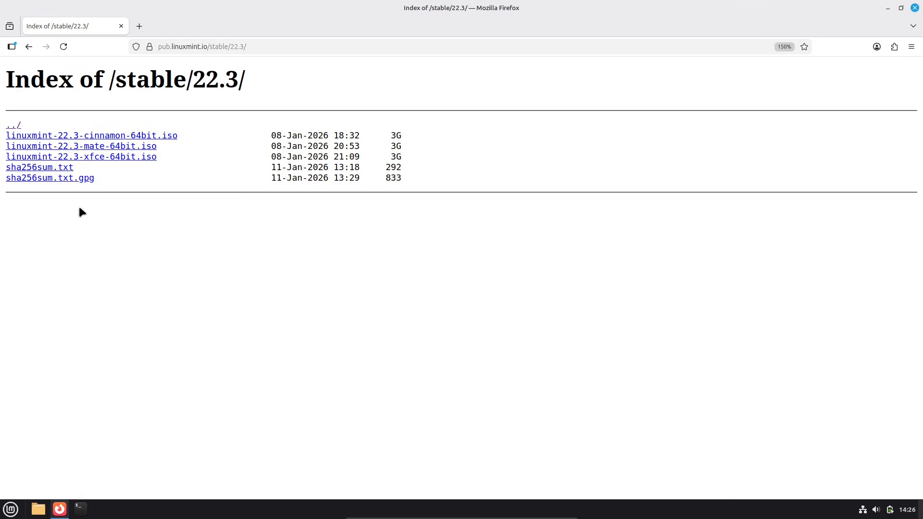
- View the About Firefox version details (146.0.1), then close Firefox
{"action": "left_click", "coordinate": [910, 46]}
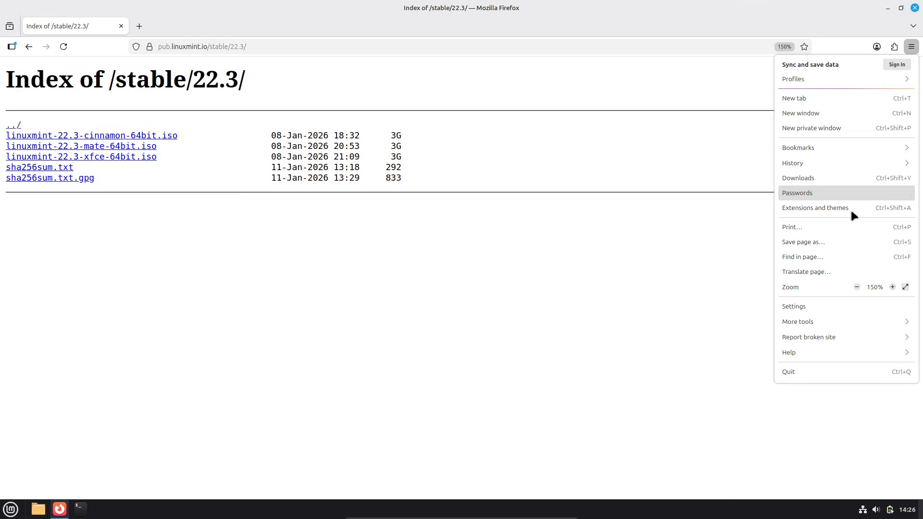
{"action": "left_click", "coordinate": [788, 352]}
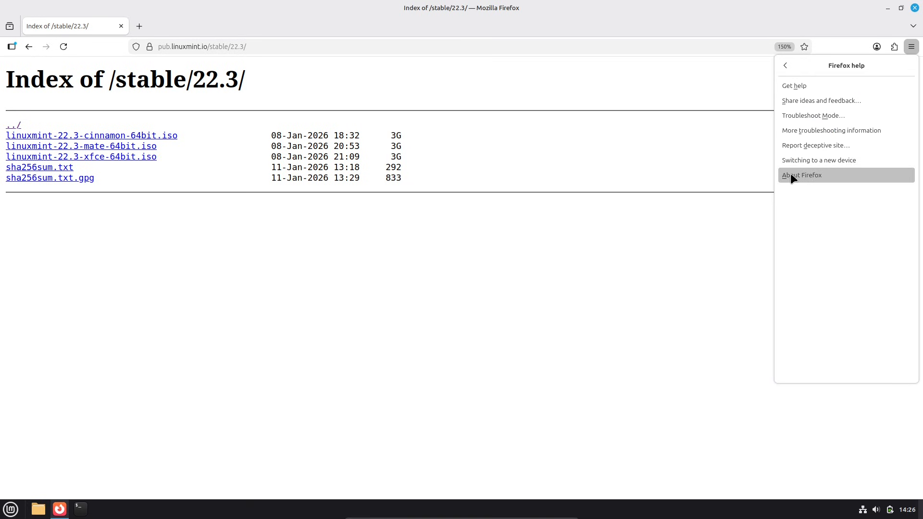
{"action": "left_click", "coordinate": [802, 175]}
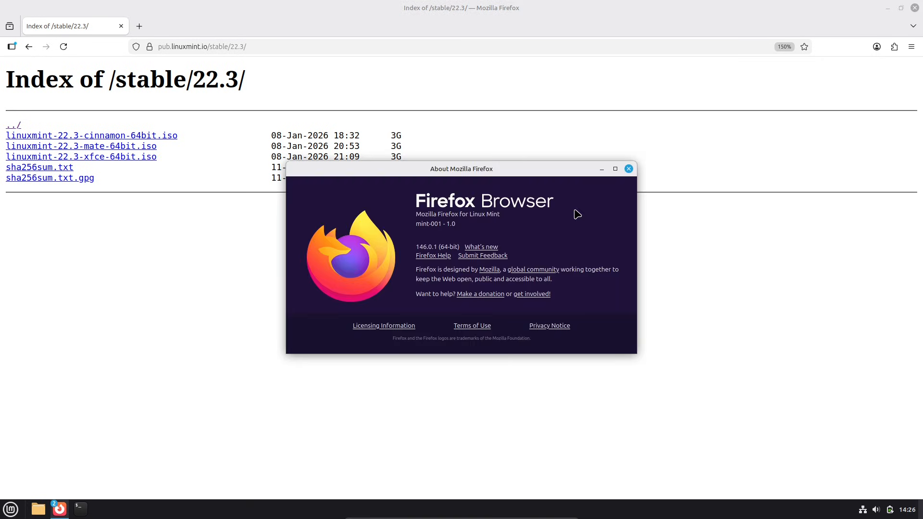
{"action": "left_click", "coordinate": [628, 169]}
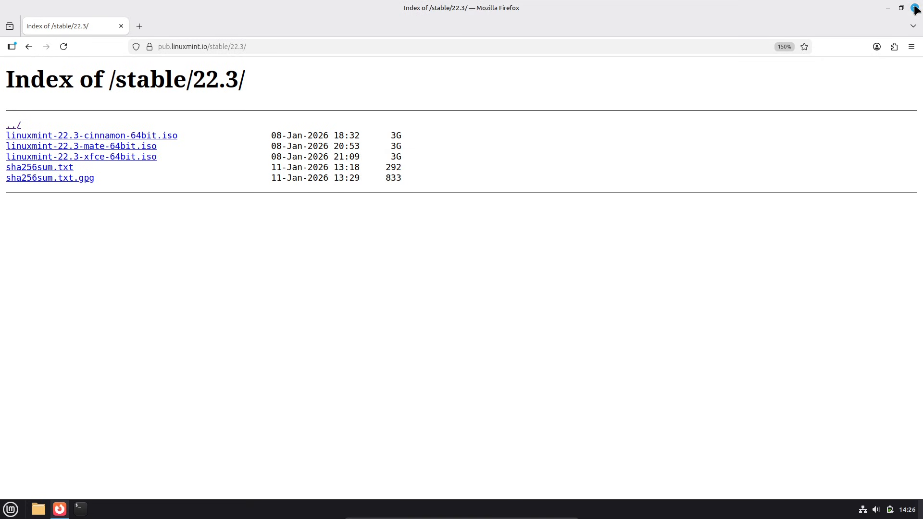
{"action": "left_click", "coordinate": [10, 508]}
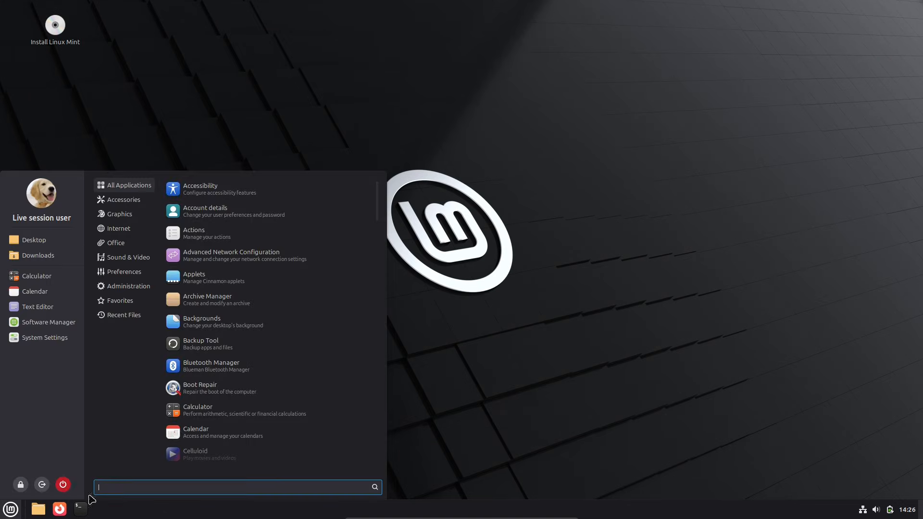
- Log out of the Cinnamon live session from the Mint menu
{"action": "left_click", "coordinate": [62, 485]}
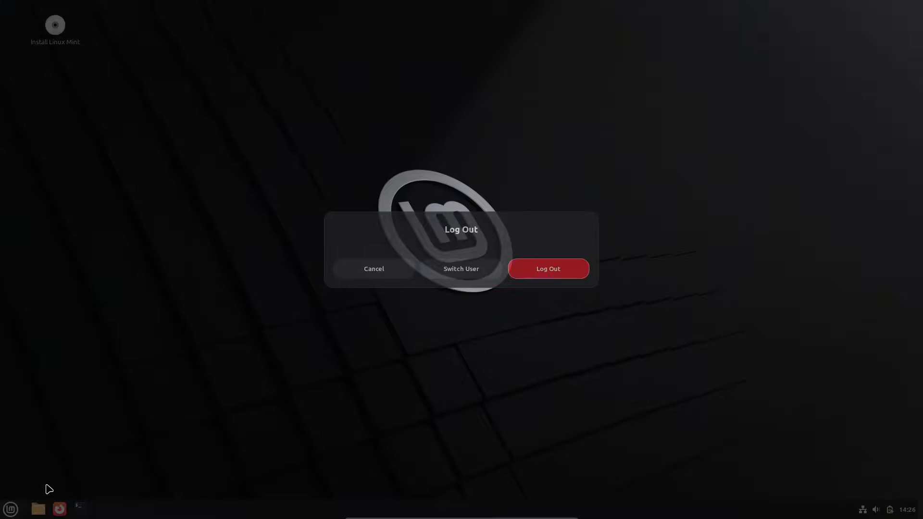
{"action": "left_click", "coordinate": [373, 268]}
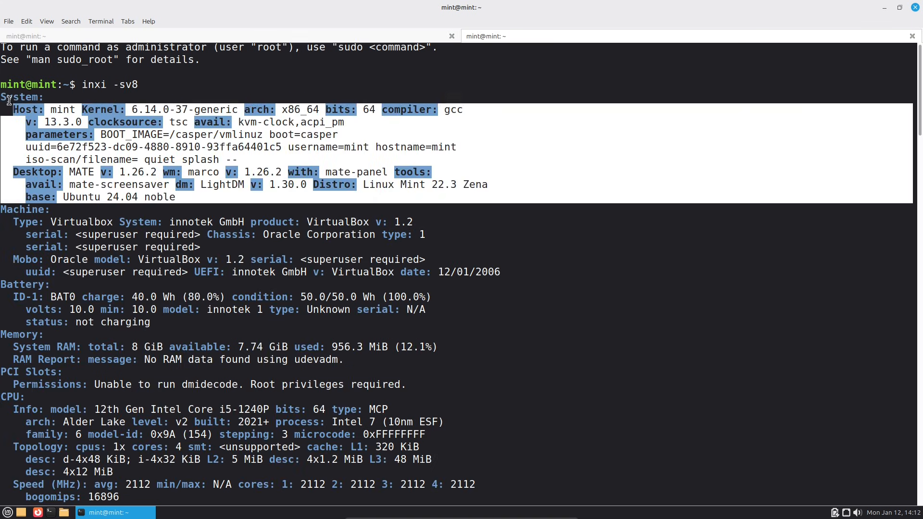
- Scroll through the inxi -sv8 report in MATE Terminal
{"action": "scroll", "scroll_direction": "down", "scroll_amount": 3}
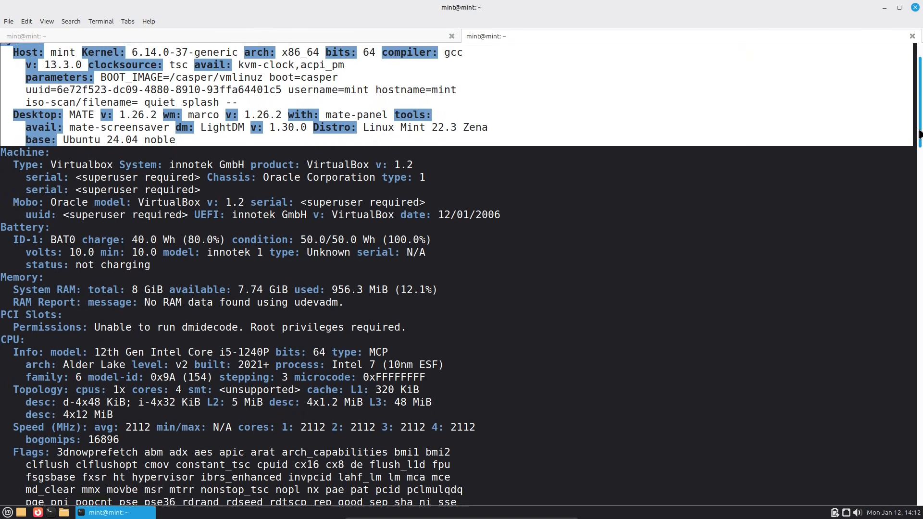
{"action": "scroll", "scroll_direction": "down", "scroll_amount": 3}
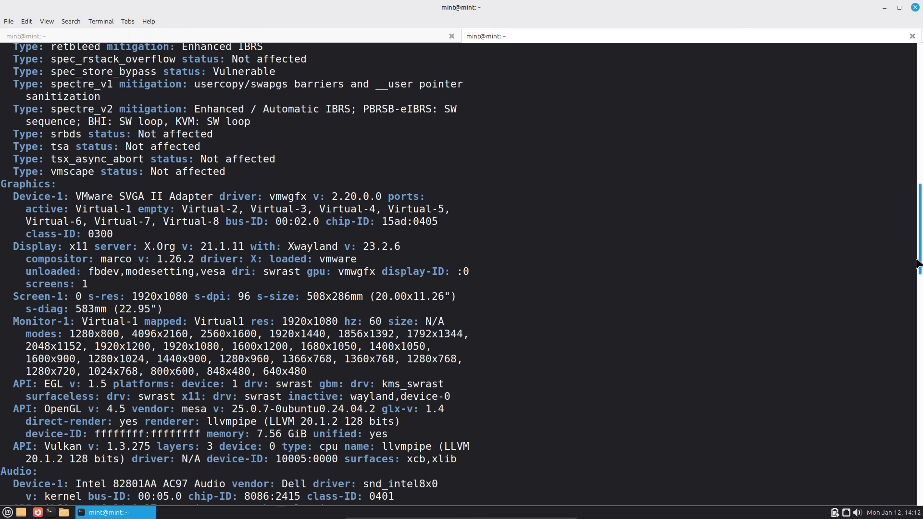
{"action": "scroll", "scroll_direction": "down", "scroll_amount": 3}
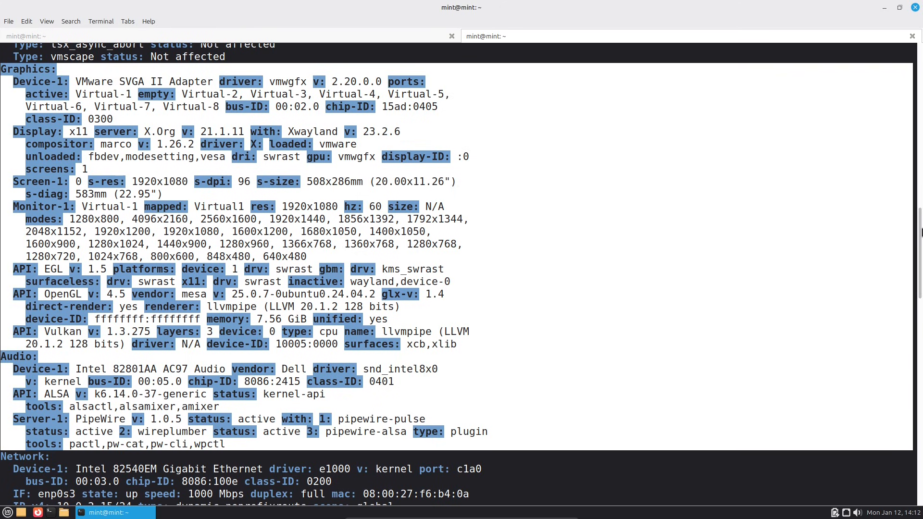
{"action": "scroll", "scroll_direction": "down", "scroll_amount": 3}
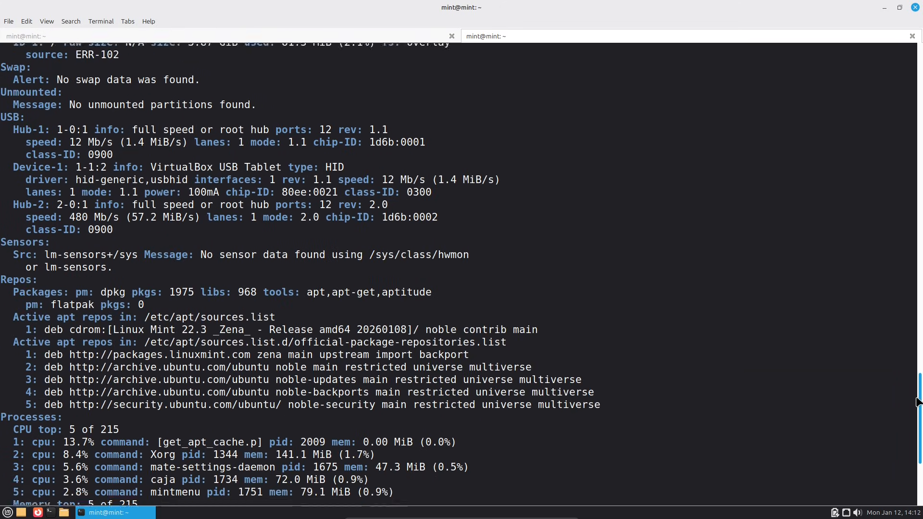
{"action": "scroll", "scroll_direction": "down", "scroll_amount": 3}
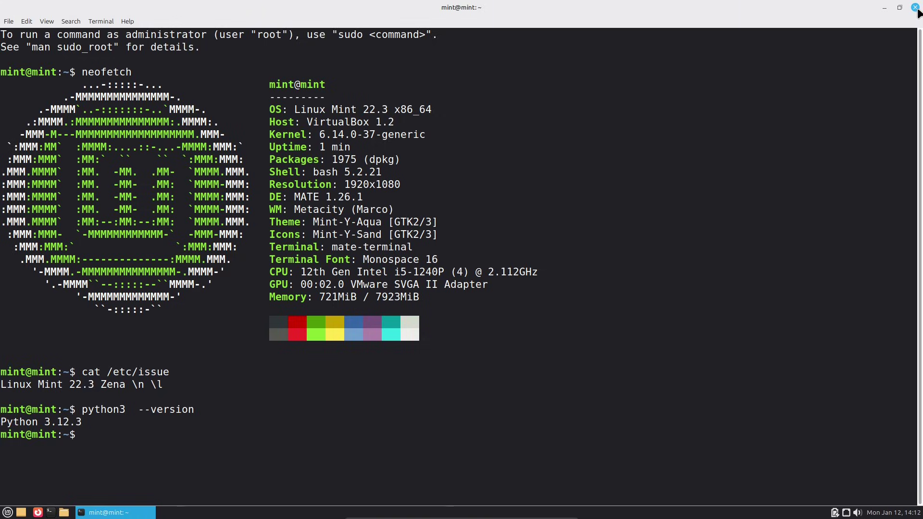
- Search the MATE applications menu for 'info'
{"action": "left_click", "coordinate": [7, 512]}
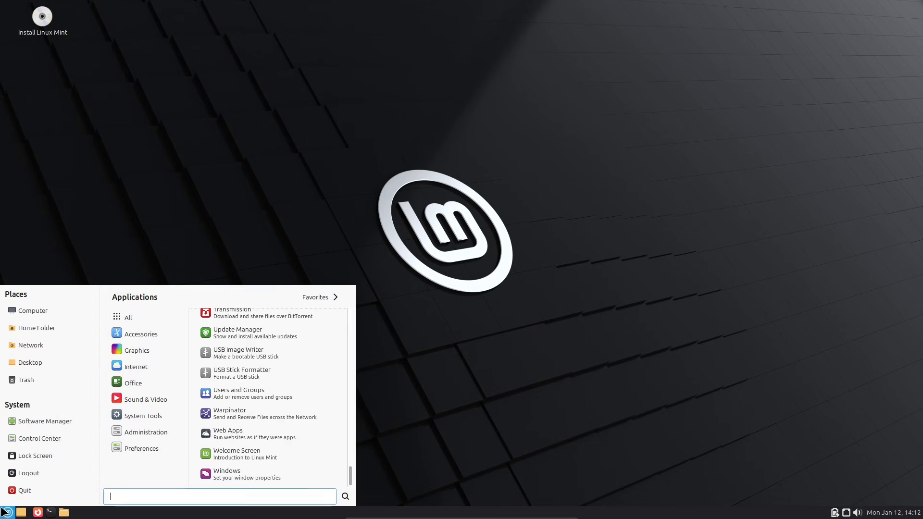
{"action": "type", "text": "i"}
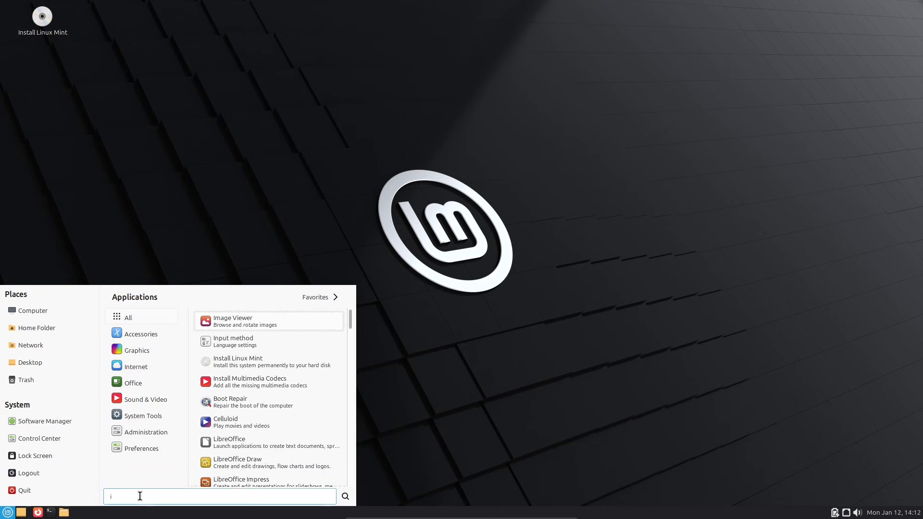
{"action": "type", "text": "nfo"}
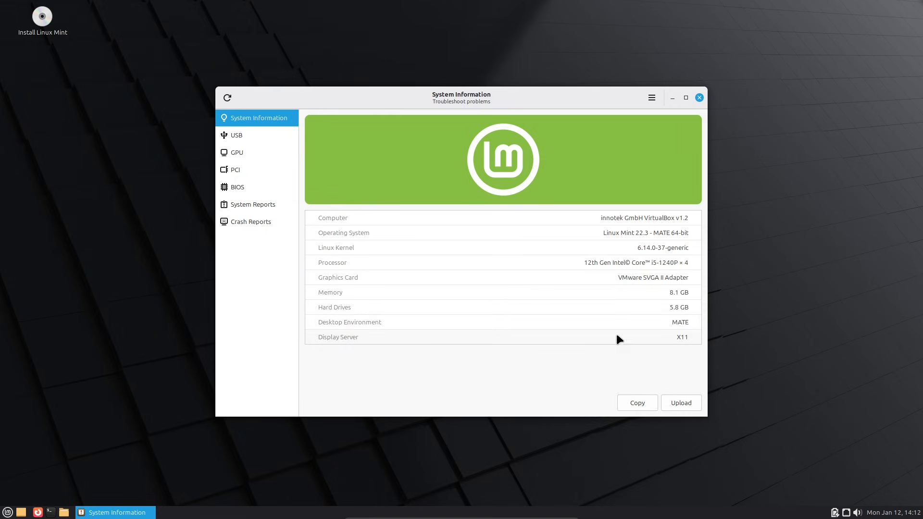
- View the USB, GPU, BIOS and Crash Reports pages in System Information
{"action": "left_click", "coordinate": [236, 135]}
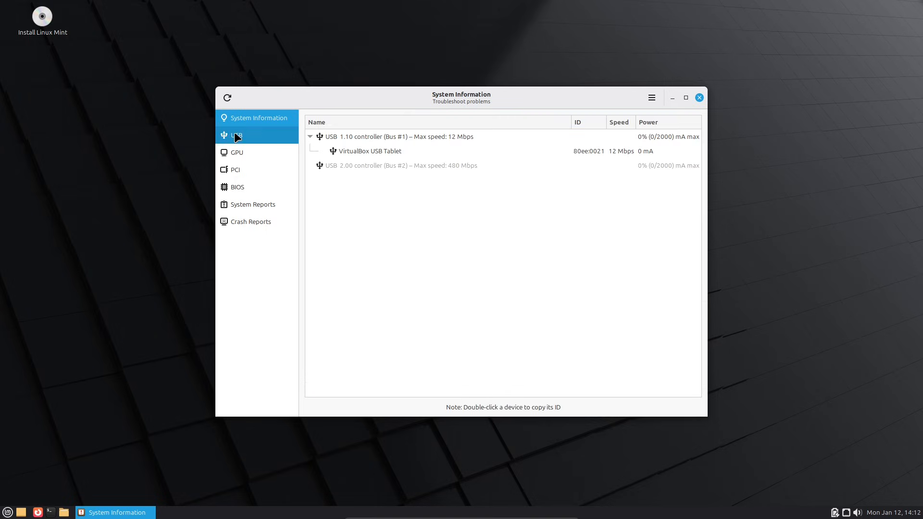
{"action": "left_click", "coordinate": [237, 152]}
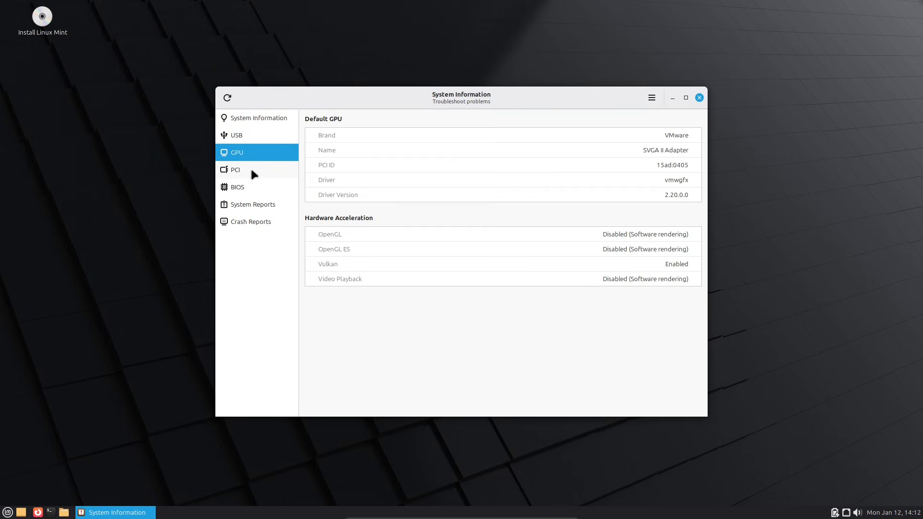
{"action": "left_click", "coordinate": [238, 186]}
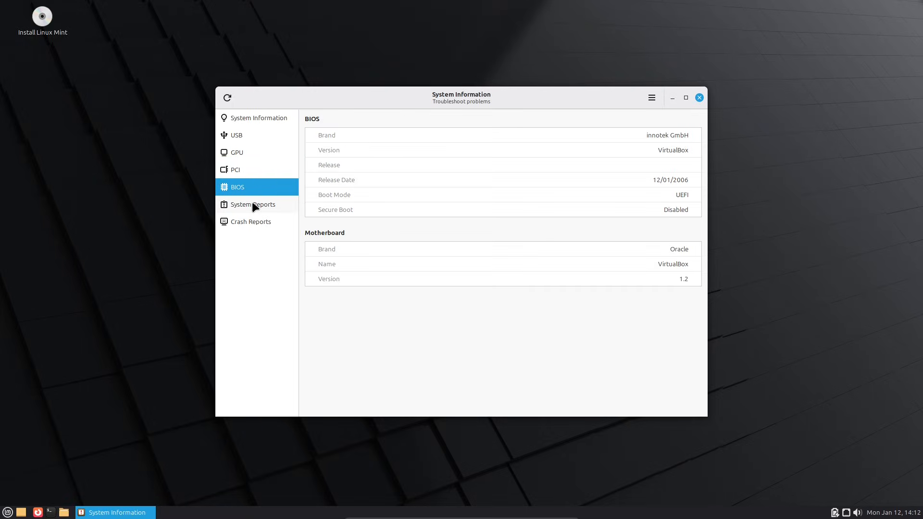
{"action": "left_click", "coordinate": [251, 221]}
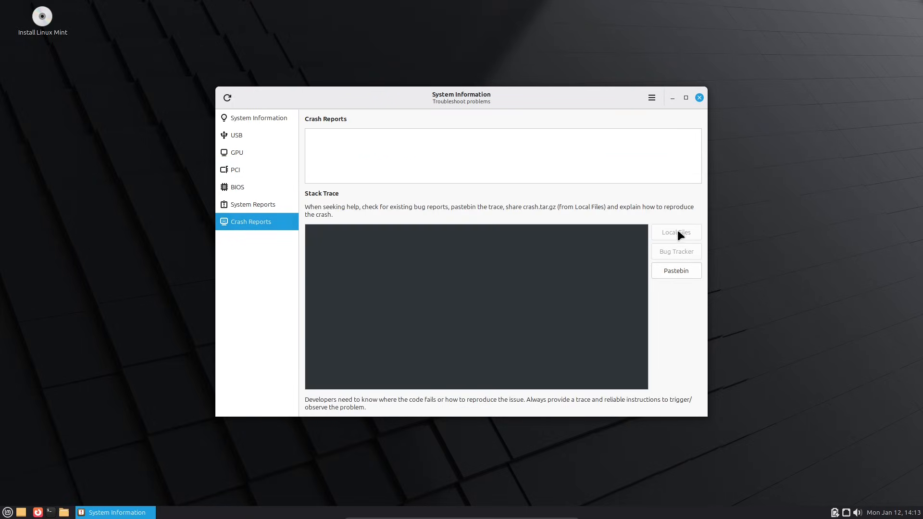
- Show the mintreport 1.6.0 About dialog, then close it and the tool
{"action": "left_click", "coordinate": [651, 97]}
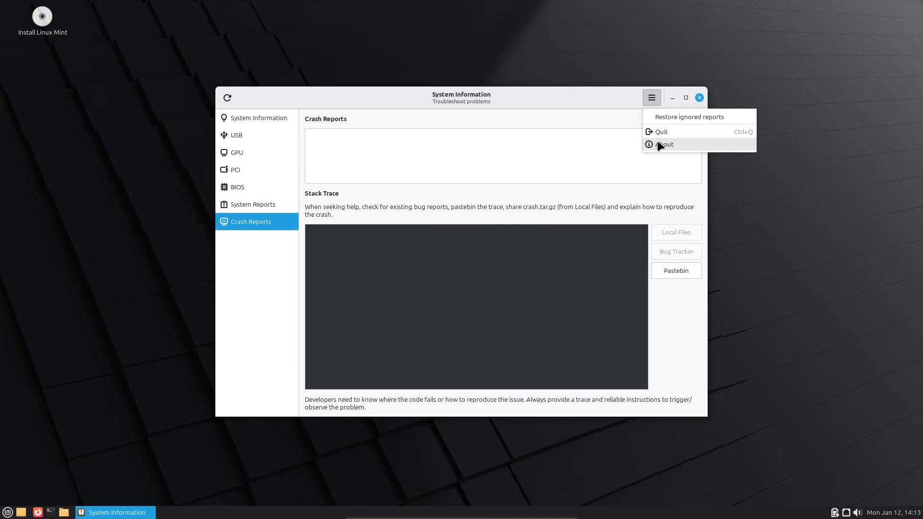
{"action": "left_click", "coordinate": [663, 145]}
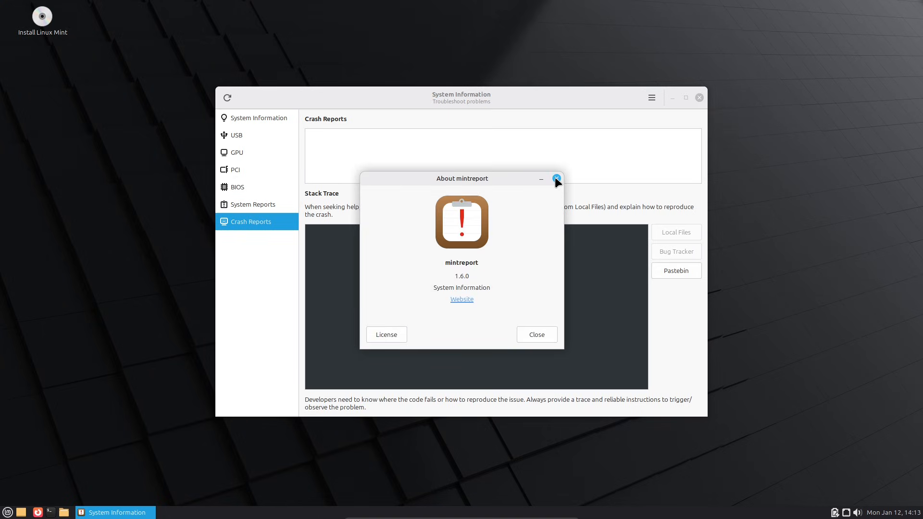
{"action": "left_click", "coordinate": [556, 179]}
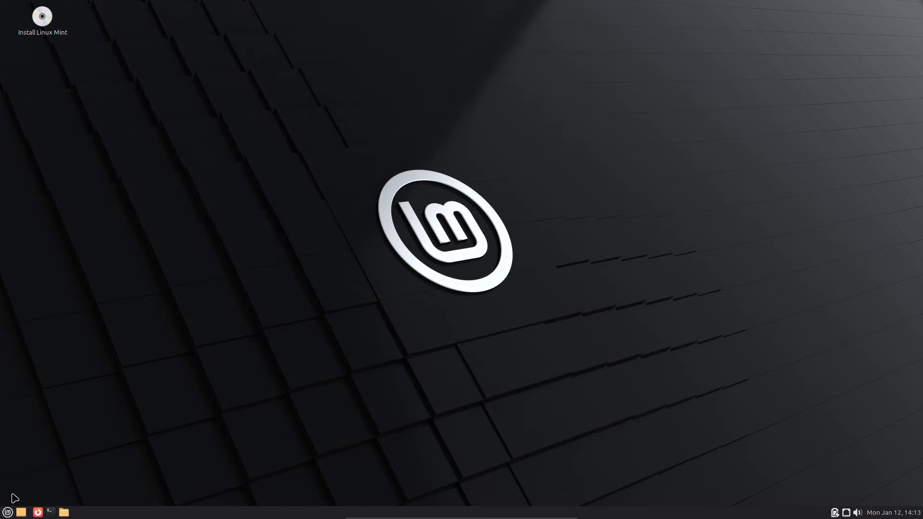
{"action": "left_click", "coordinate": [6, 512]}
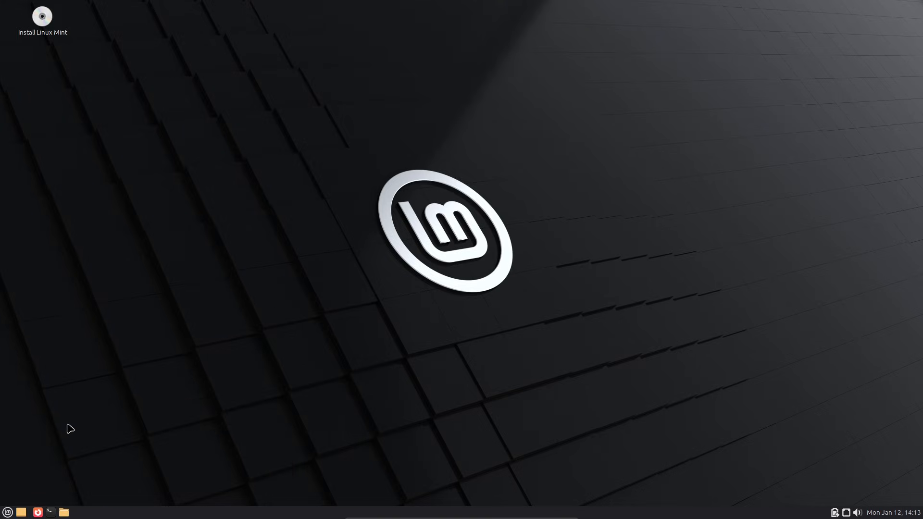
- Launch Software Manager and the Caja home folder from the panel
{"action": "left_click", "coordinate": [51, 513]}
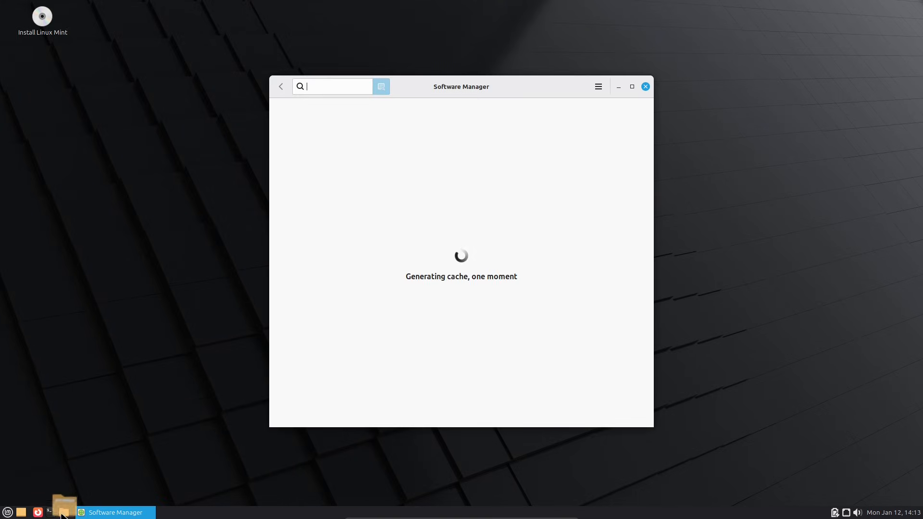
{"action": "left_click", "coordinate": [63, 511]}
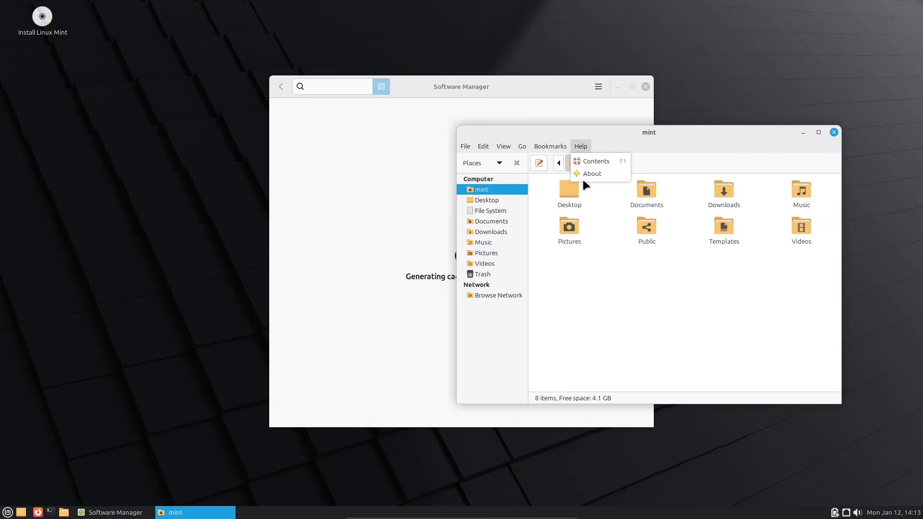
{"action": "left_click", "coordinate": [735, 351]}
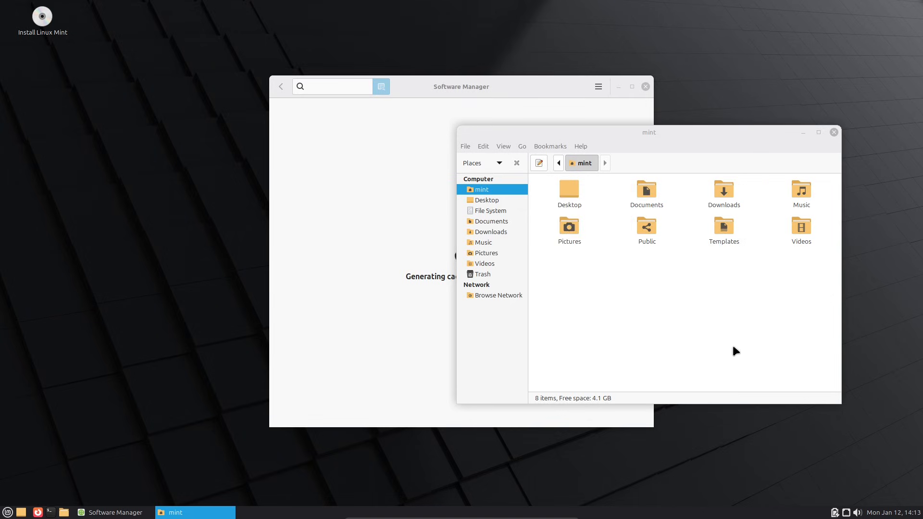
- View Caja's File Management Preferences from the Edit menu and close them
{"action": "left_click", "coordinate": [482, 146]}
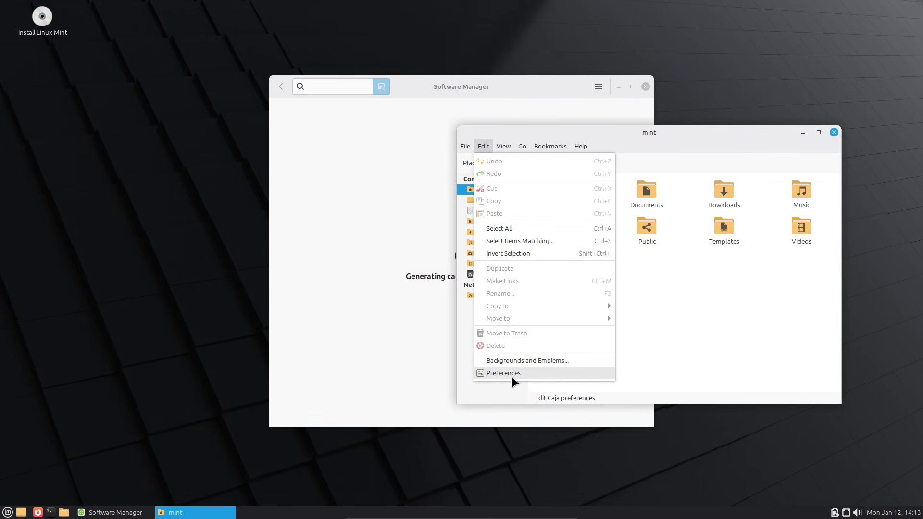
{"action": "left_click", "coordinate": [503, 373]}
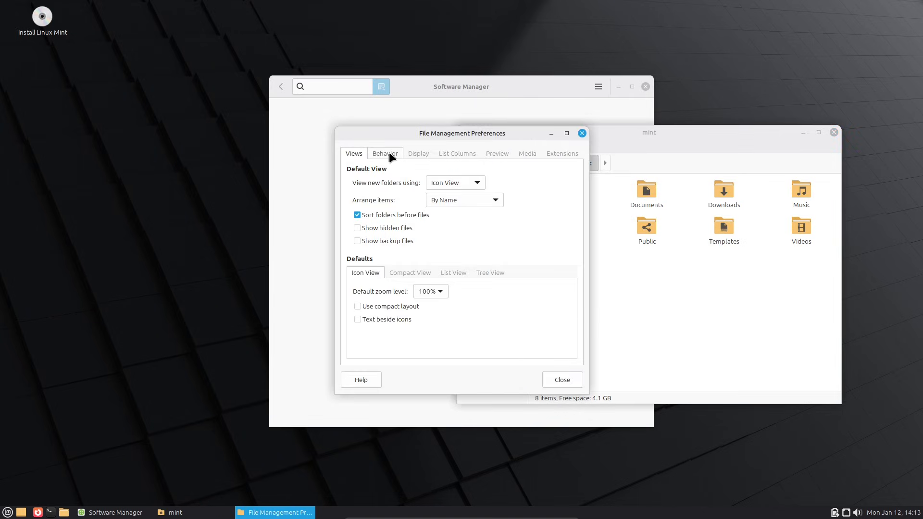
{"action": "left_click", "coordinate": [496, 152]}
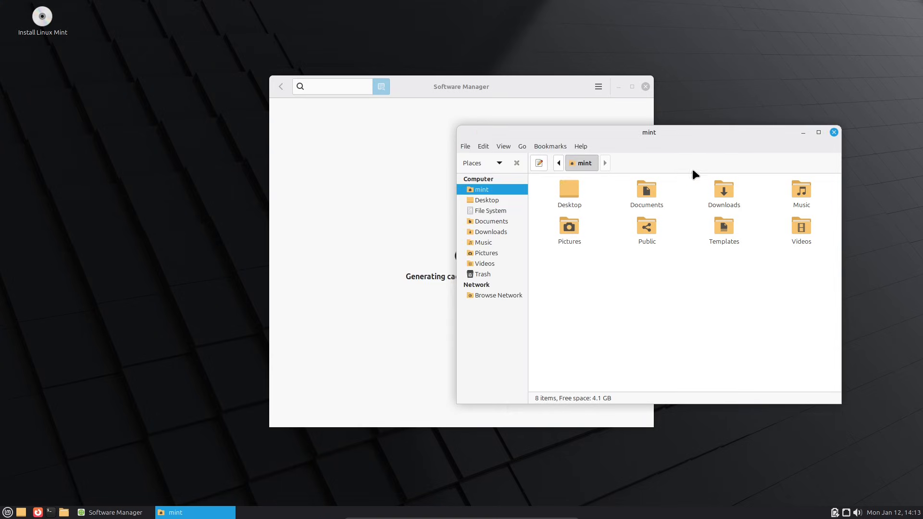
- View Software Manager's About version info, then show its Preferences window
{"action": "left_click", "coordinate": [597, 86]}
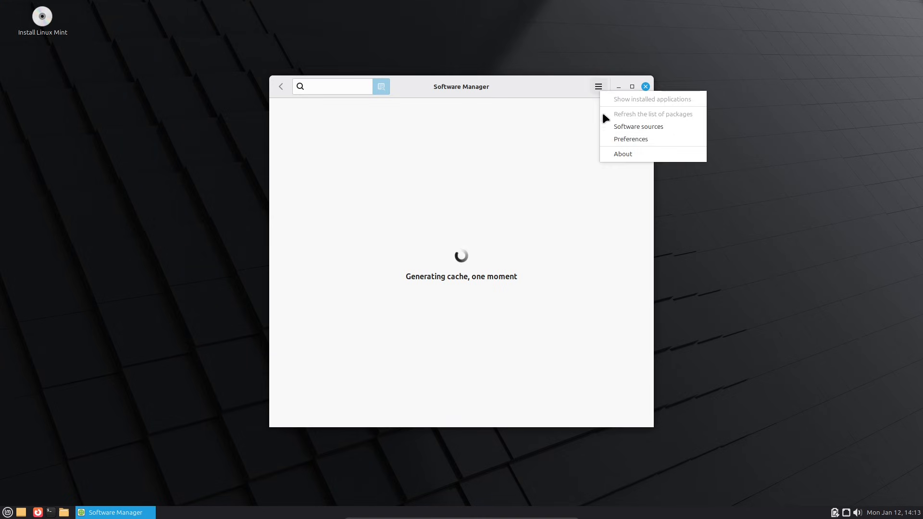
{"action": "left_click", "coordinate": [622, 154]}
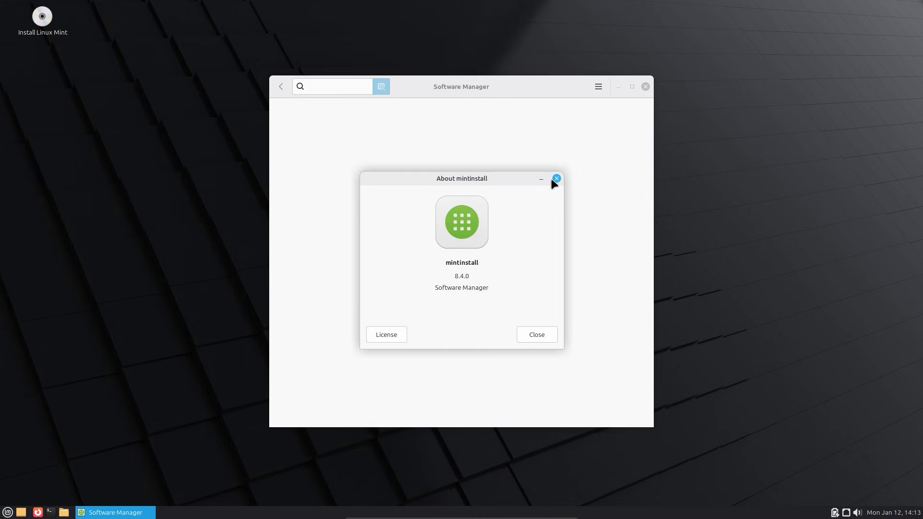
{"action": "left_click", "coordinate": [556, 179]}
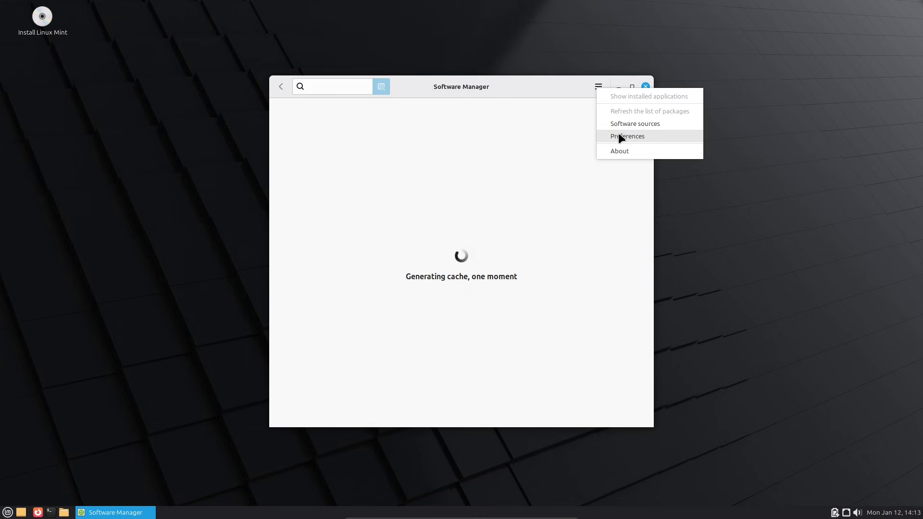
{"action": "left_click", "coordinate": [627, 136]}
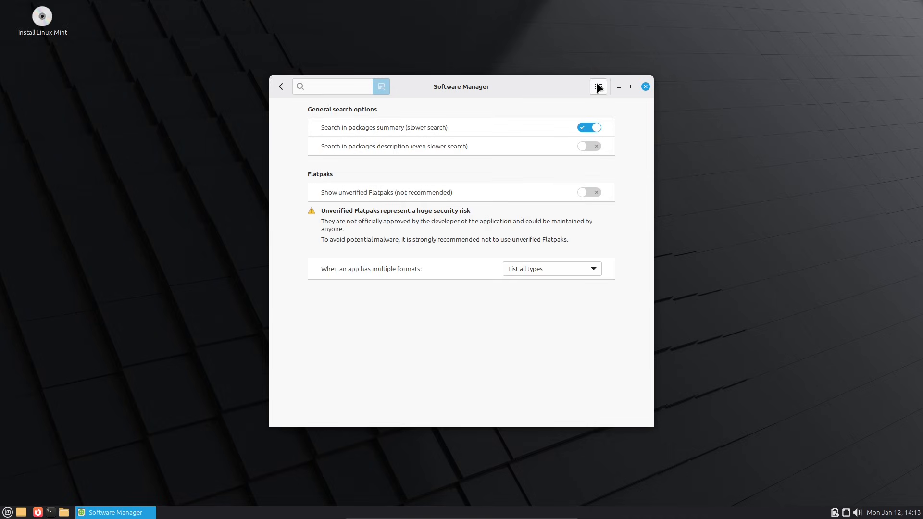
{"action": "mouse_move", "coordinate": [520, 175]}
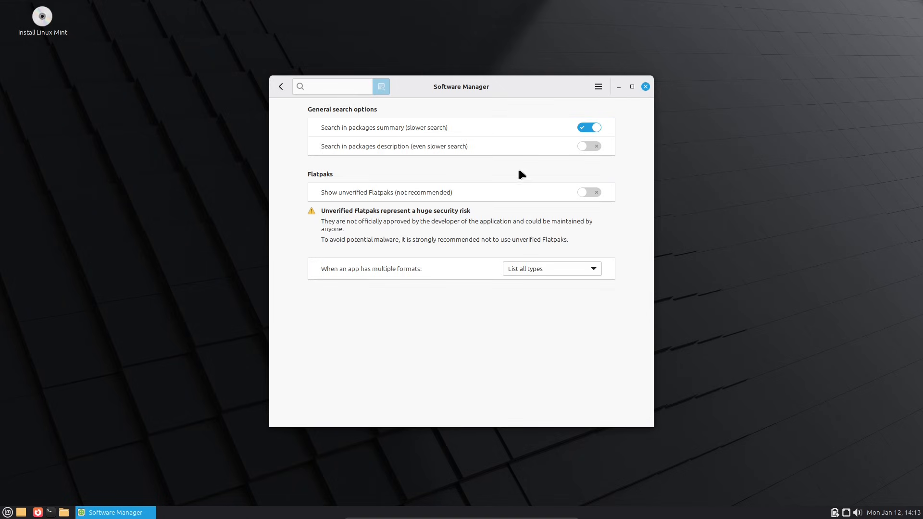
- Close Software Manager and confirm logging out of the MATE session
{"action": "left_click", "coordinate": [645, 87]}
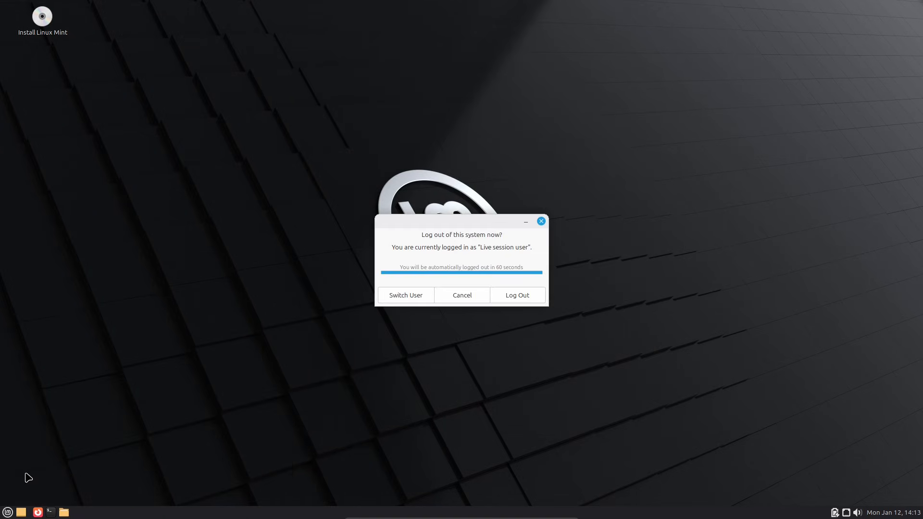
{"action": "left_click", "coordinate": [516, 296]}
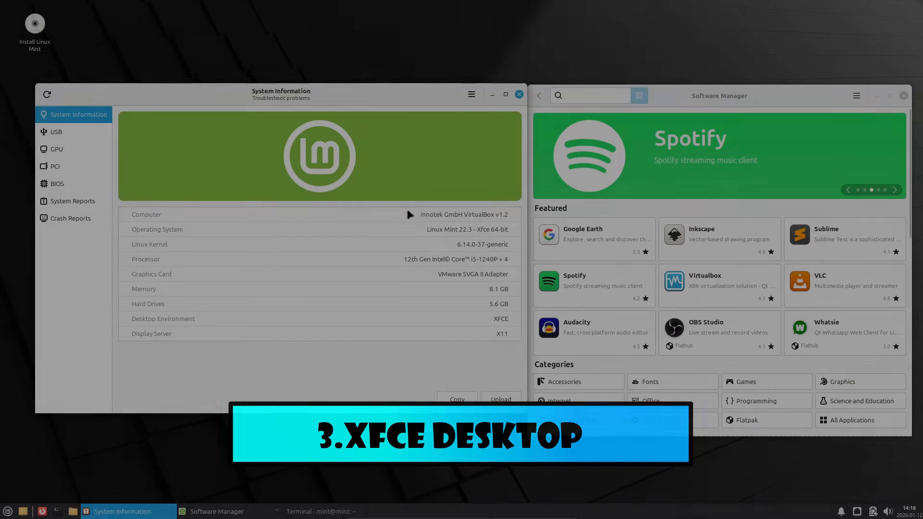
- Select the kernel version and browse the GPU, PCI and BIOS pages
{"action": "double_click", "coordinate": [466, 229]}
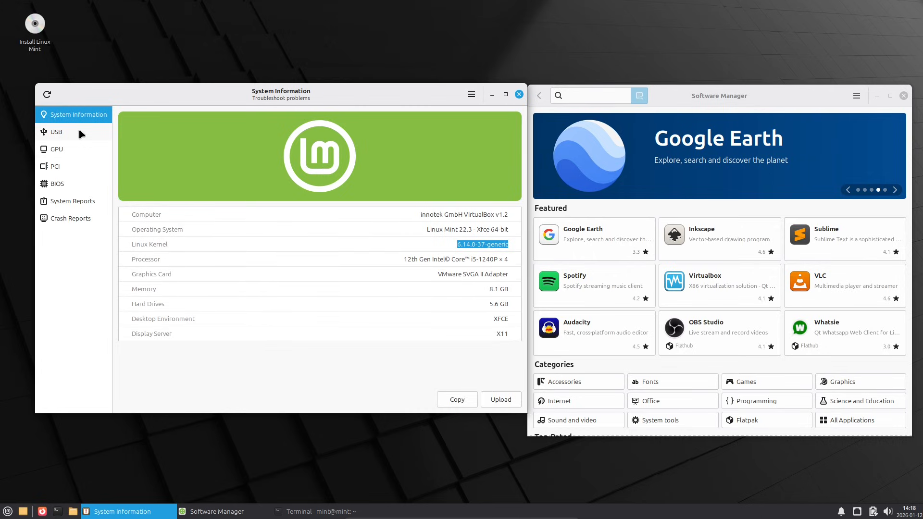
{"action": "left_click", "coordinate": [57, 148]}
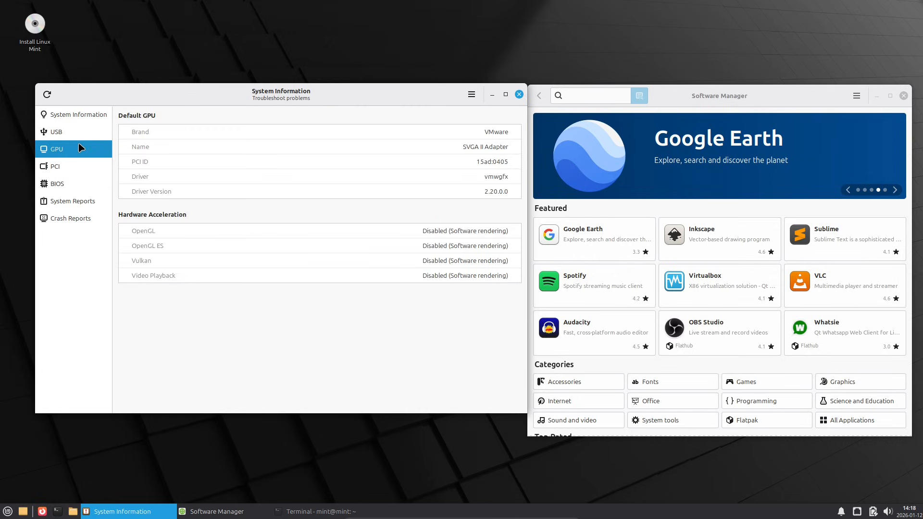
{"action": "left_click", "coordinate": [56, 166]}
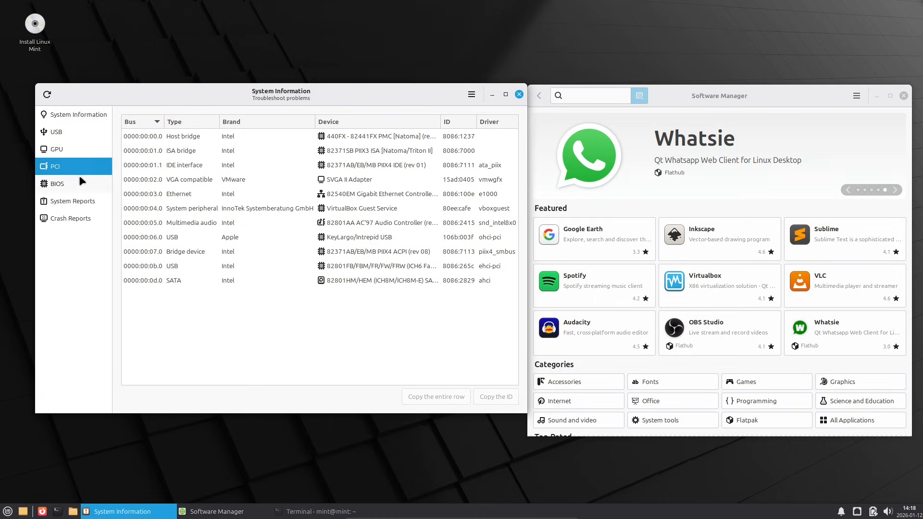
{"action": "left_click", "coordinate": [57, 182]}
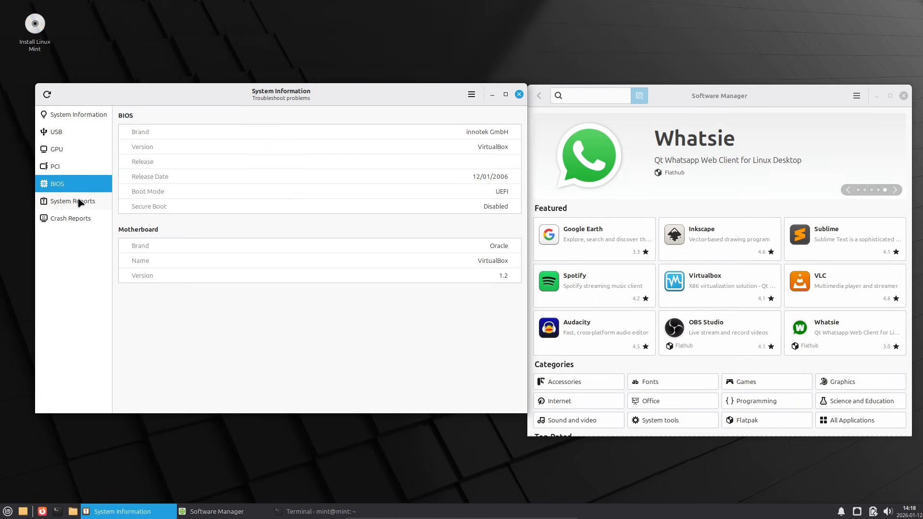
- View the System Reports and Crash Reports pages, then quit System Information
{"action": "left_click", "coordinate": [72, 201]}
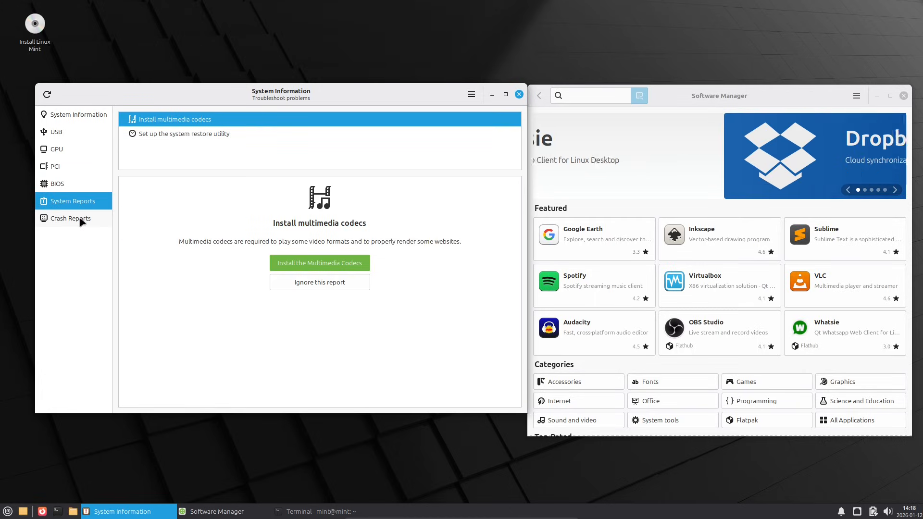
{"action": "left_click", "coordinate": [471, 94]}
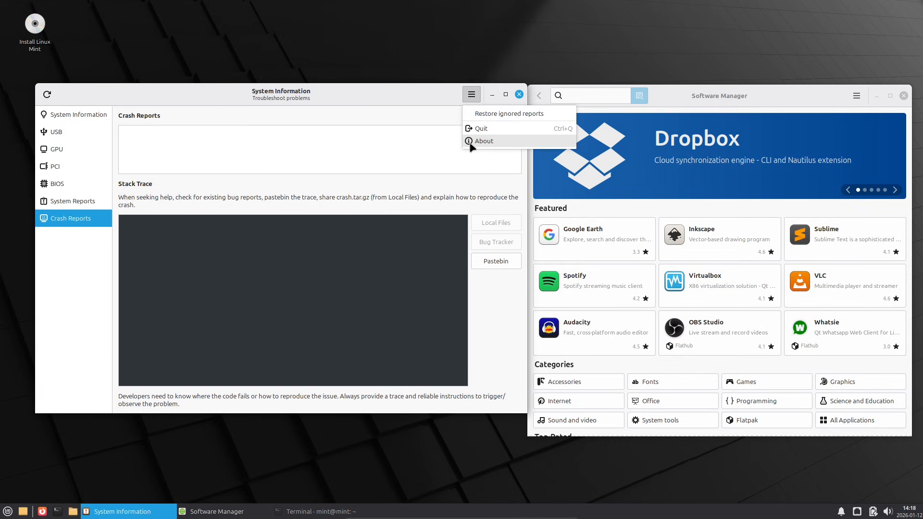
{"action": "left_click", "coordinate": [484, 141]}
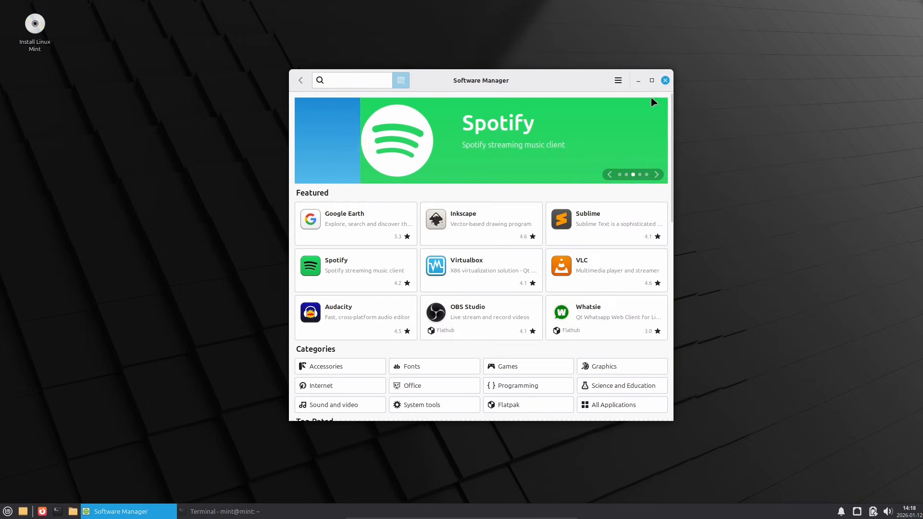
- Close Software Manager and read through the inxi hardware report in the terminal
{"action": "left_click", "coordinate": [665, 80]}
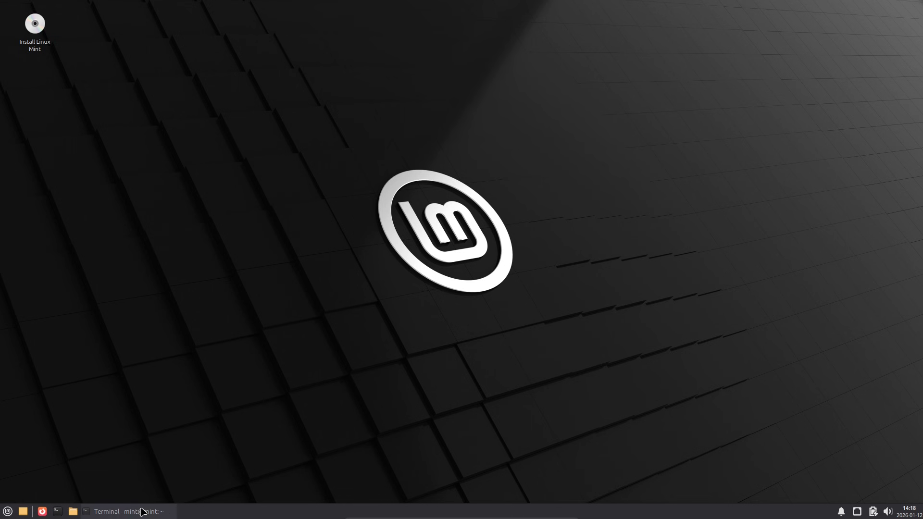
{"action": "left_click", "coordinate": [125, 511]}
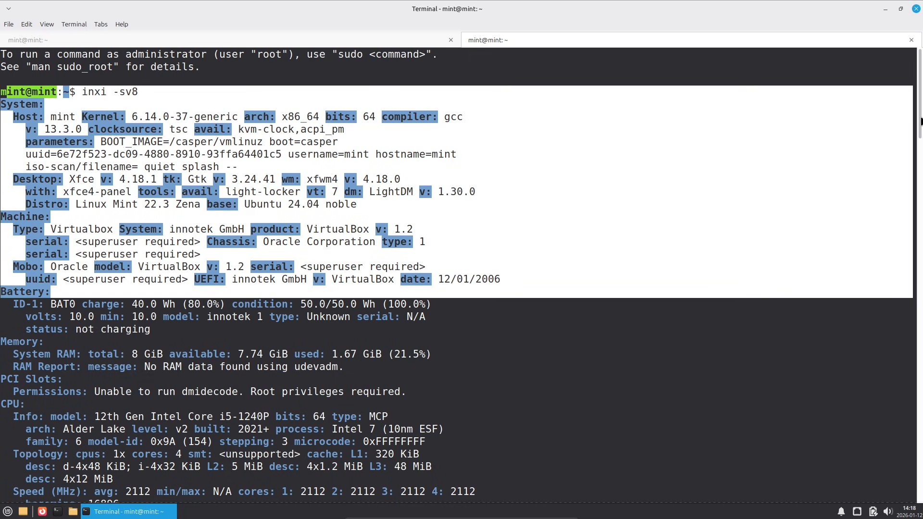
{"action": "scroll", "scroll_direction": "down", "scroll_amount": 3}
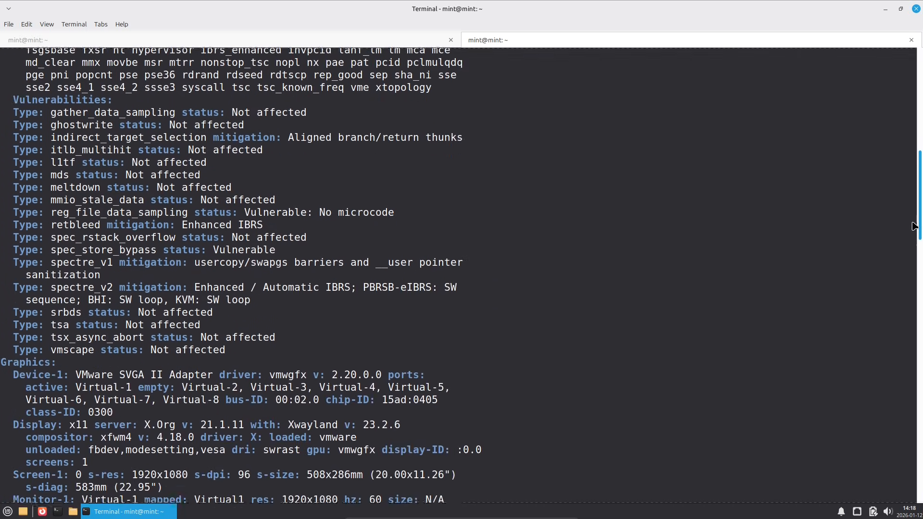
{"action": "scroll", "scroll_direction": "down", "scroll_amount": 3}
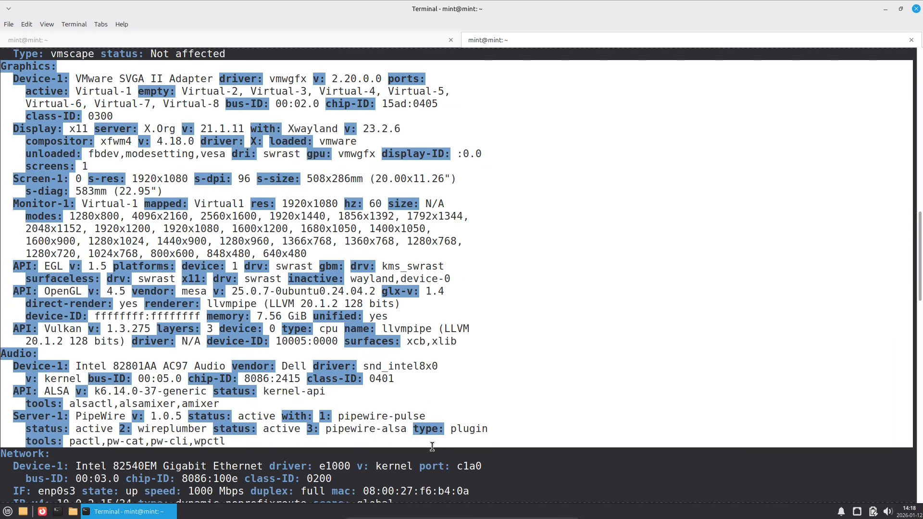
{"action": "scroll", "scroll_direction": "down", "scroll_amount": 3}
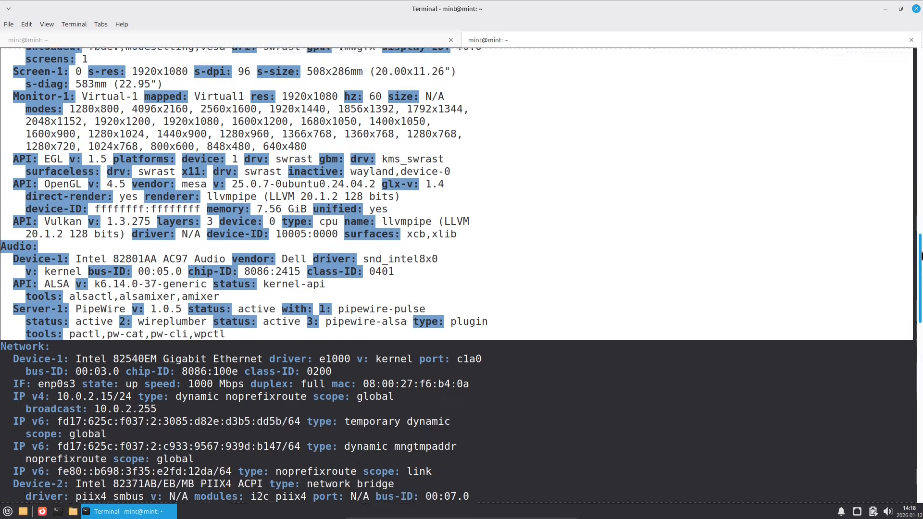
{"action": "scroll", "scroll_direction": "down", "scroll_amount": 3}
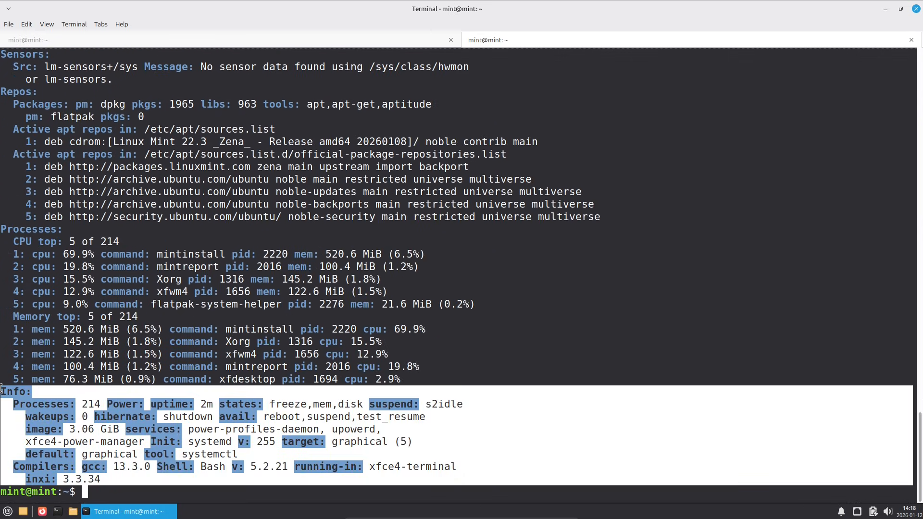
- Close the terminal window together with both of its tabs
{"action": "left_click", "coordinate": [916, 9]}
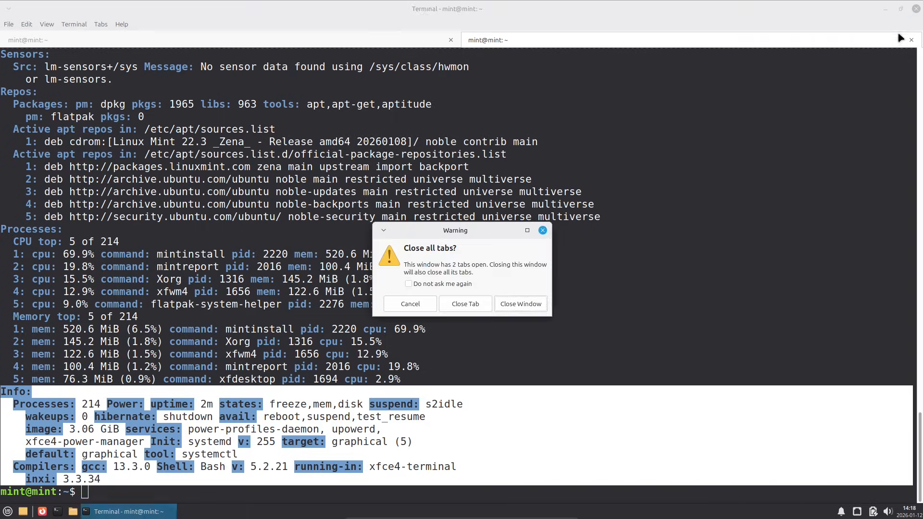
{"action": "left_click", "coordinate": [464, 304]}
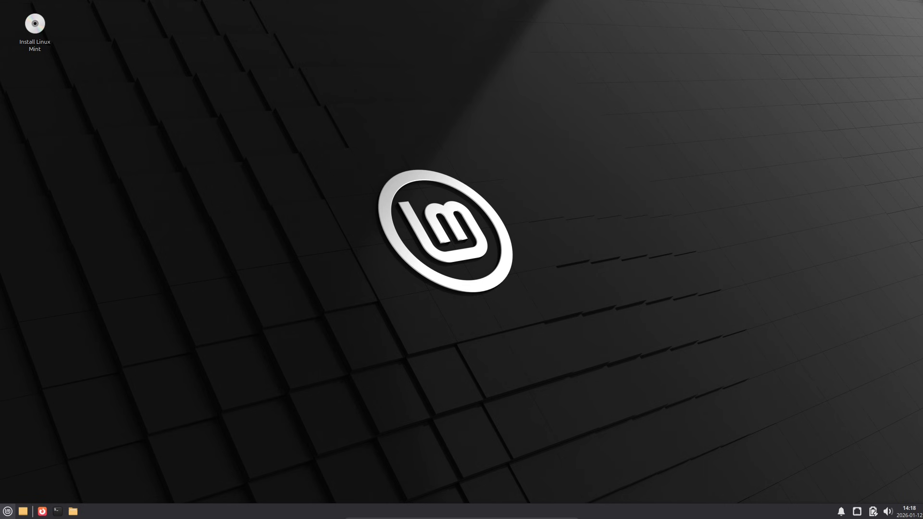
- Scroll through the Whisker Menu's All Applications list, then return to Favorites
{"action": "left_click", "coordinate": [8, 510]}
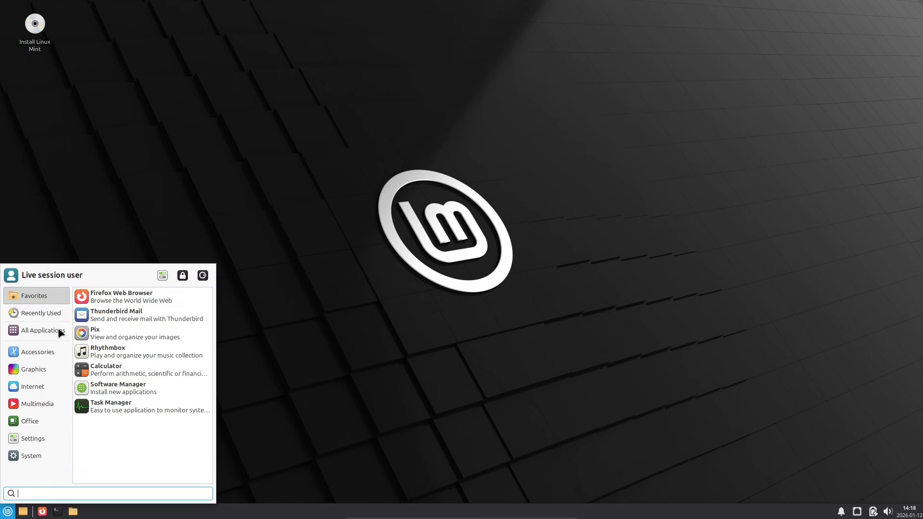
{"action": "left_click", "coordinate": [41, 329]}
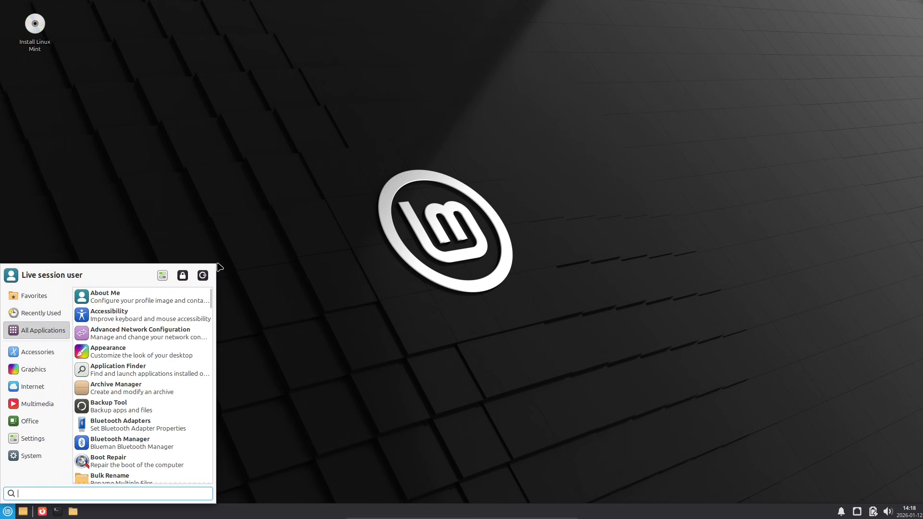
{"action": "scroll", "scroll_direction": "down", "scroll_amount": 3}
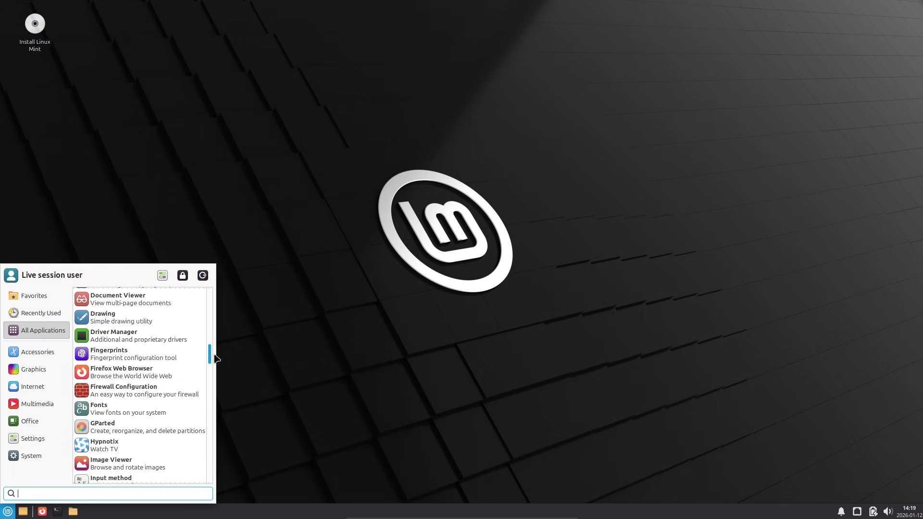
{"action": "scroll", "scroll_direction": "down", "scroll_amount": 3}
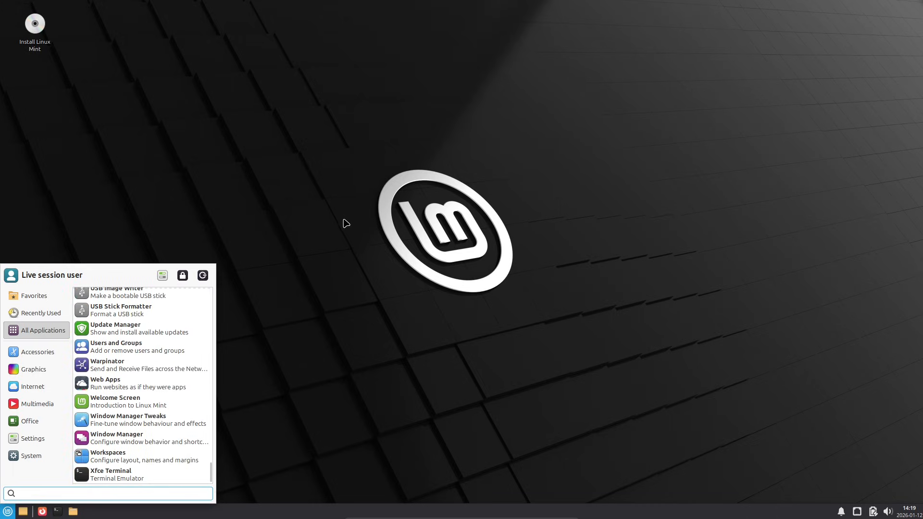
{"action": "left_click", "coordinate": [34, 295]}
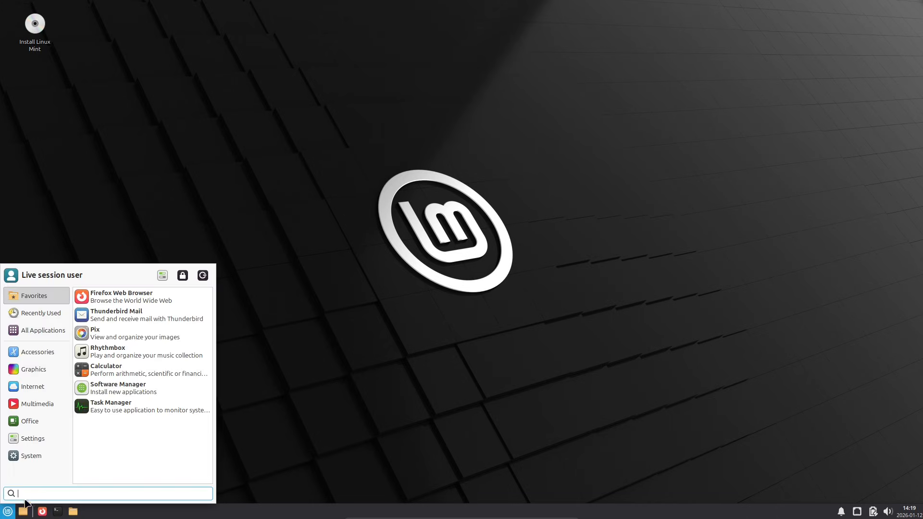